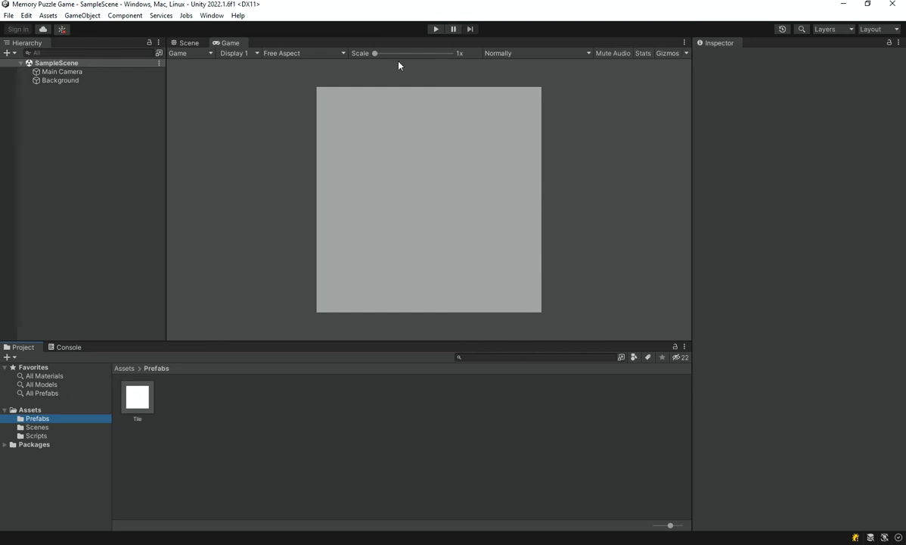
pyautogui.moveTo(409, 313)
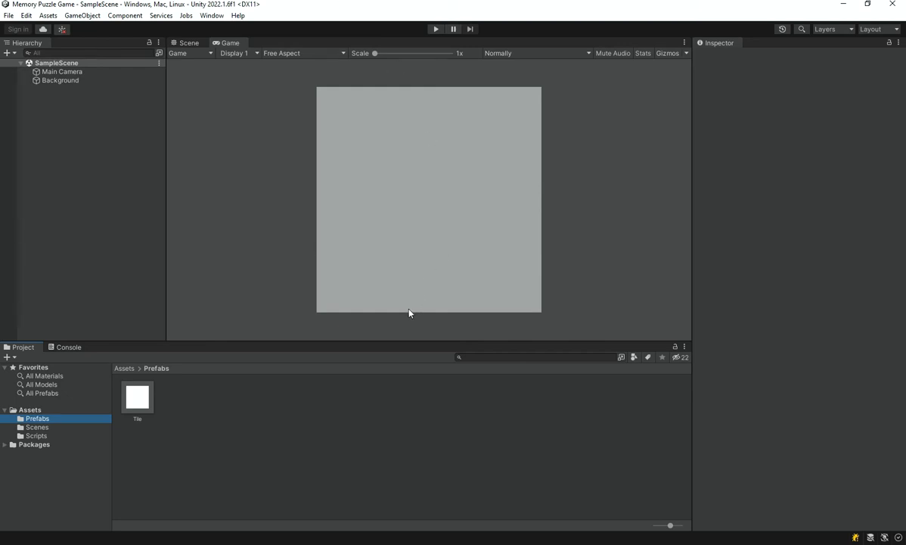
pyautogui.moveTo(293, 394)
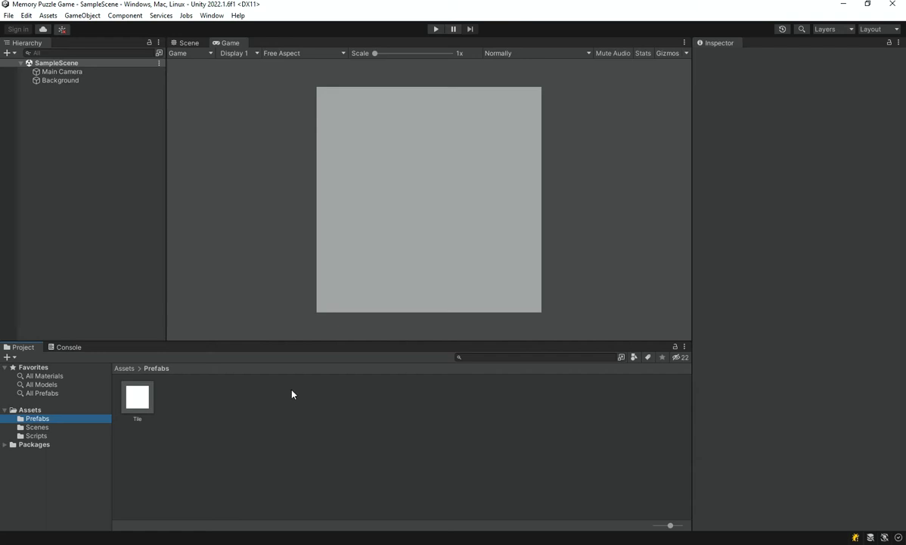
pyautogui.moveTo(774, 121)
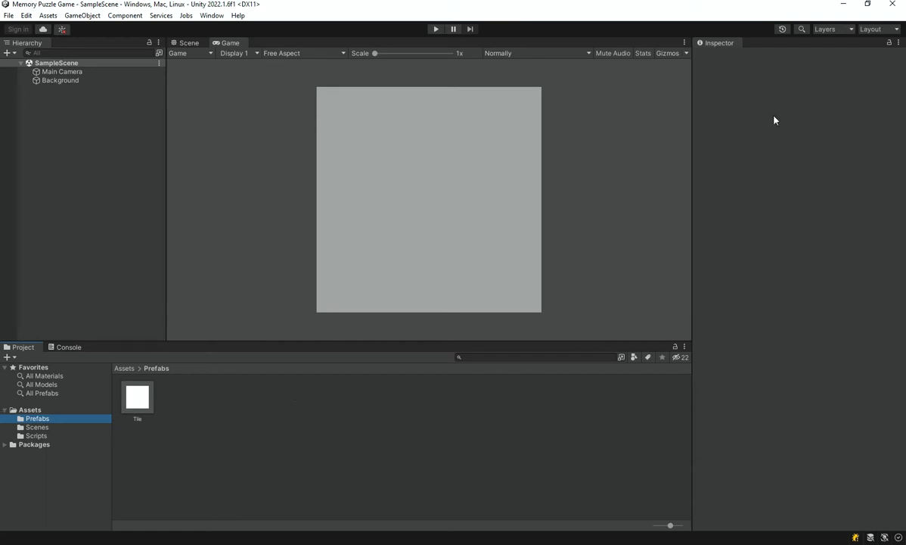
pyautogui.moveTo(372, 148)
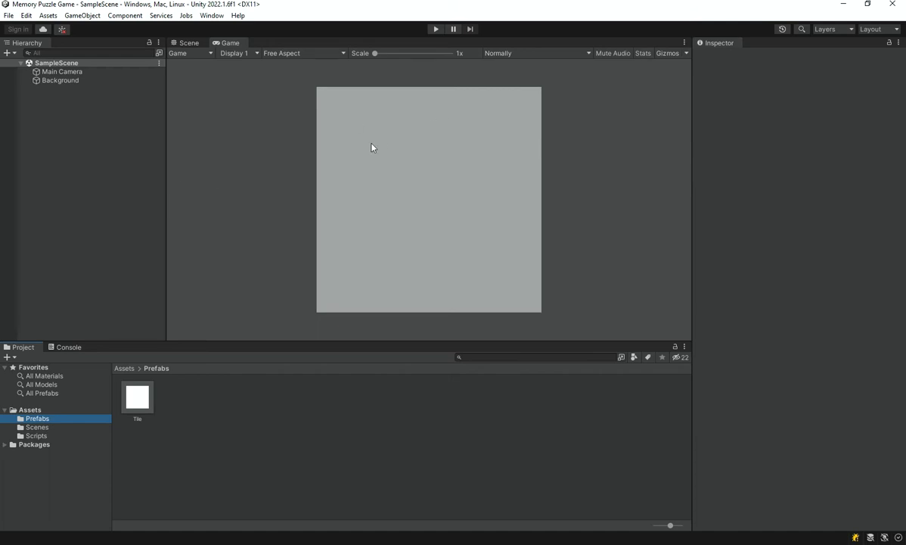
pyautogui.moveTo(499, 169)
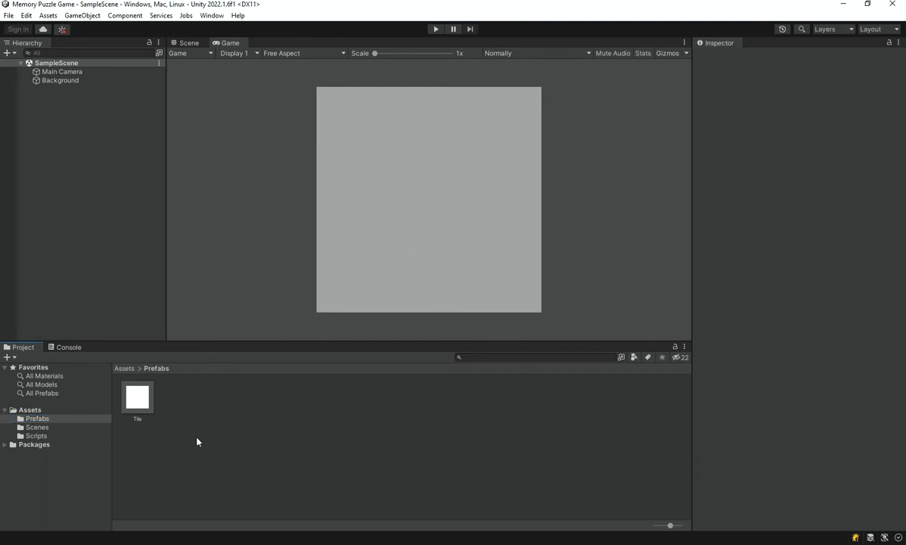
# - Open the Tile prefab in Prefab Mode and change its sprite from Square to Background
pyautogui.click(137, 396)
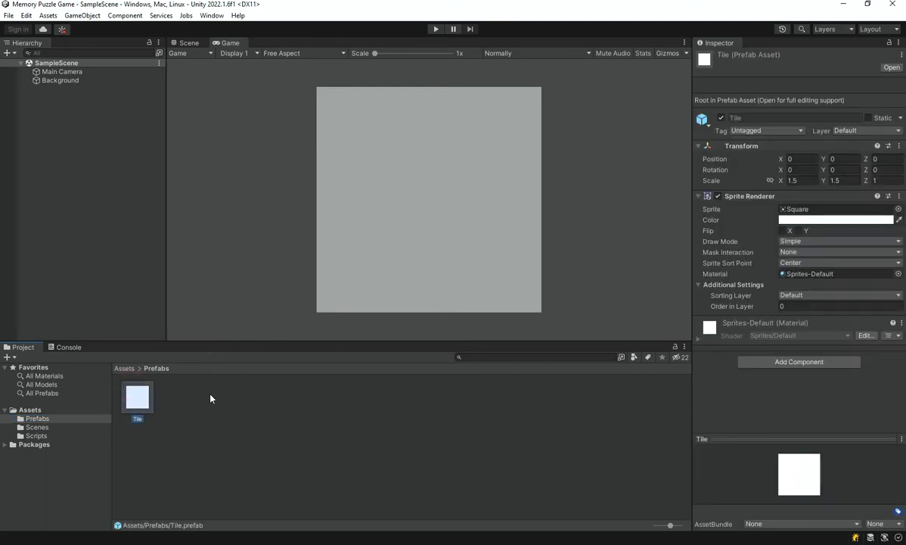
pyautogui.doubleClick(137, 397)
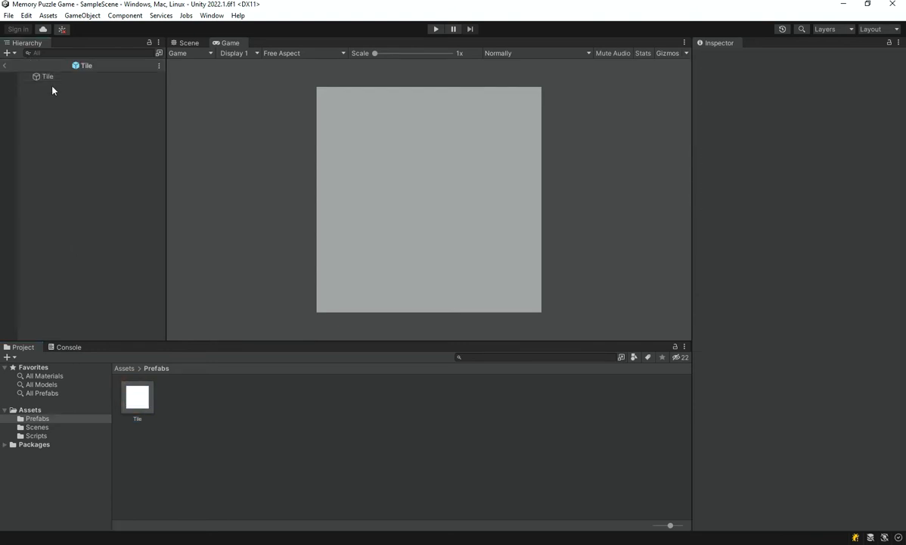
pyautogui.moveTo(62, 88)
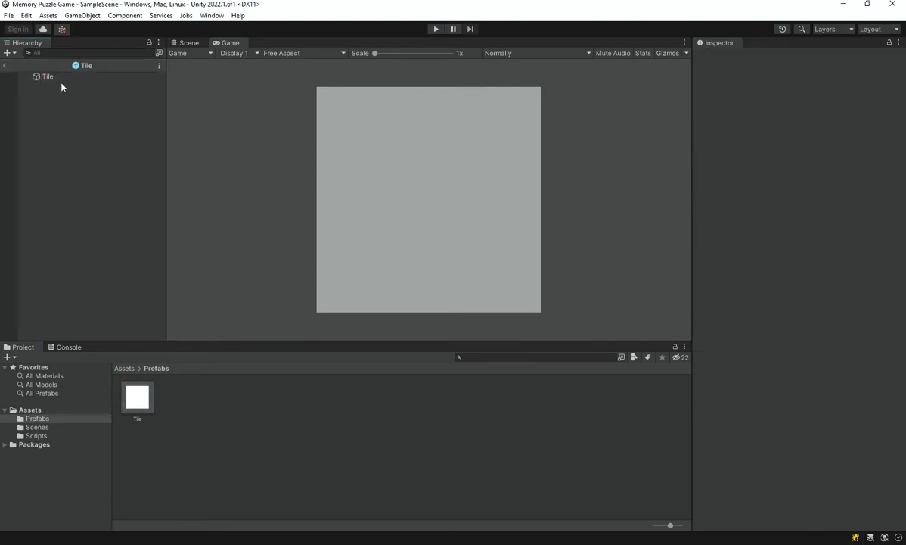
pyautogui.click(47, 77)
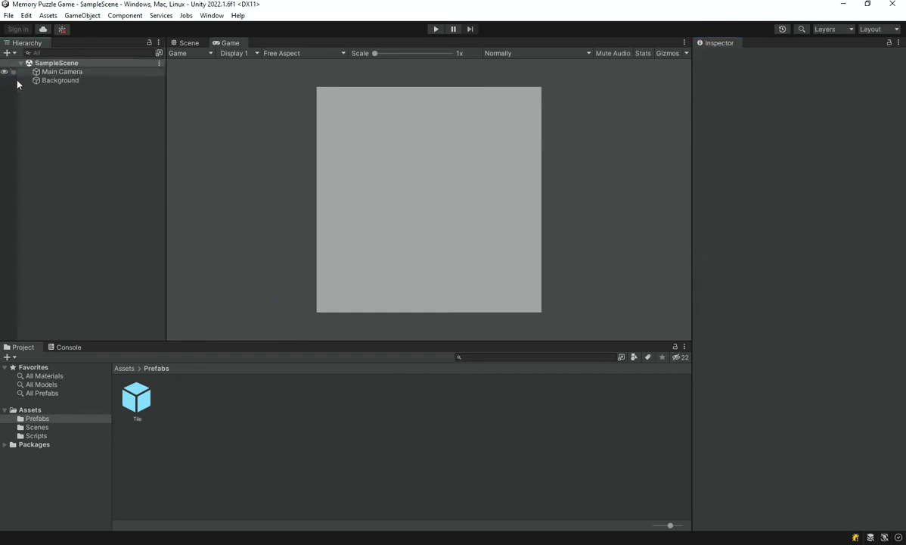
pyautogui.click(136, 397)
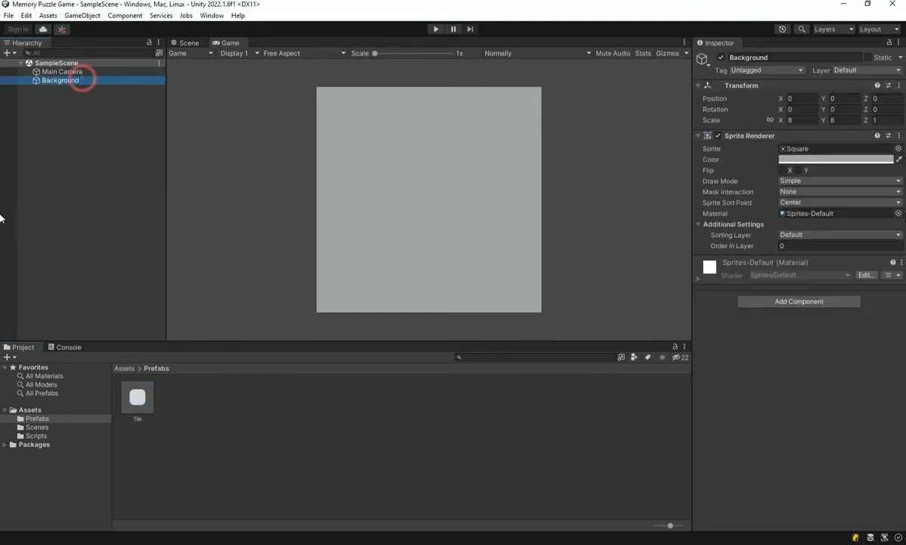
pyautogui.click(837, 159)
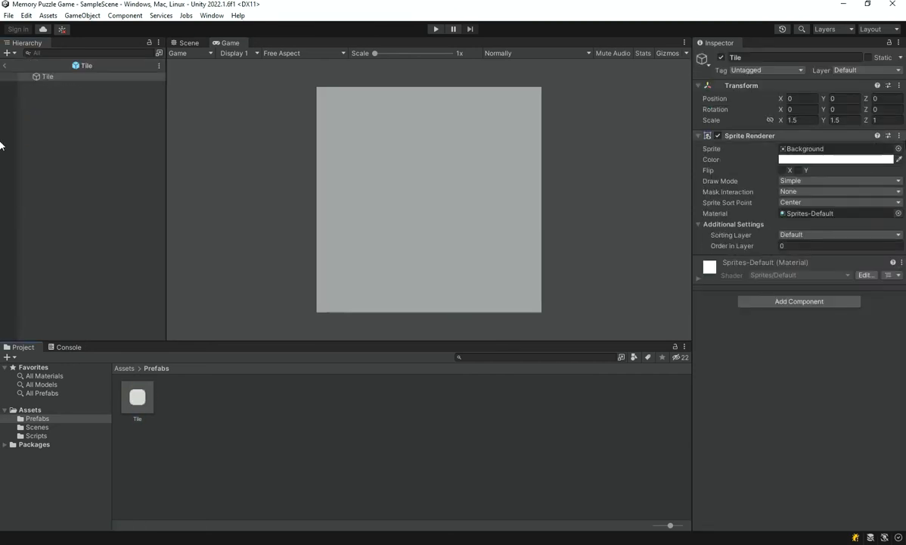
pyautogui.click(898, 148)
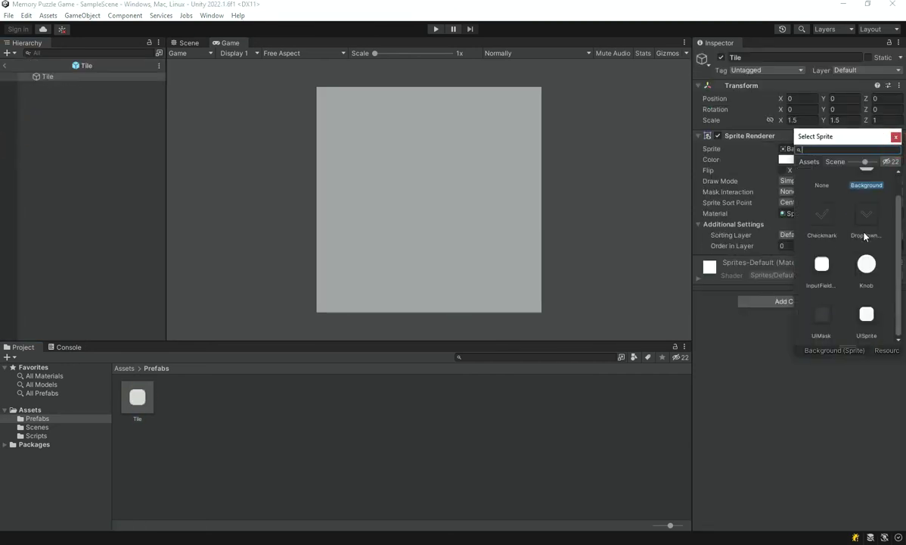
pyautogui.click(866, 314)
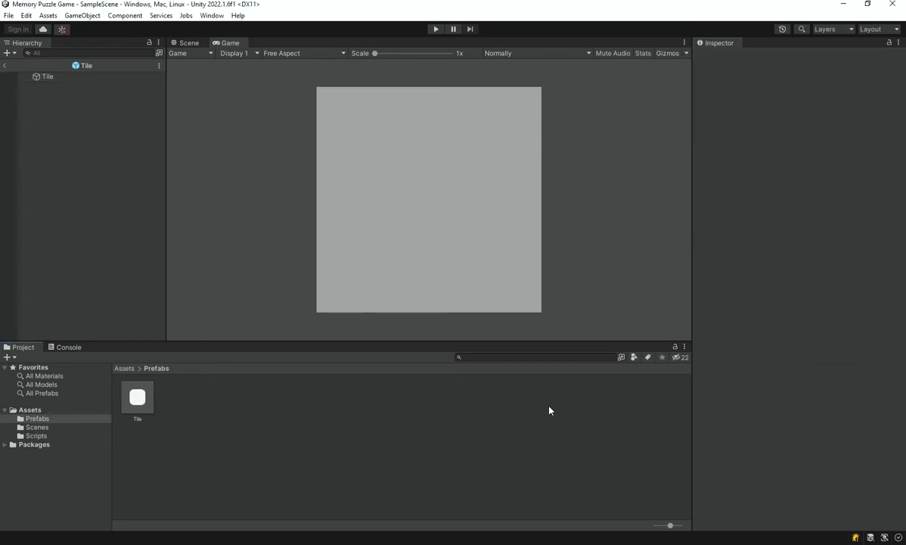
# - Scale the Tile prefab to 7.5 on X and Y and play the game to see the 4x4 grid
pyautogui.click(124, 368)
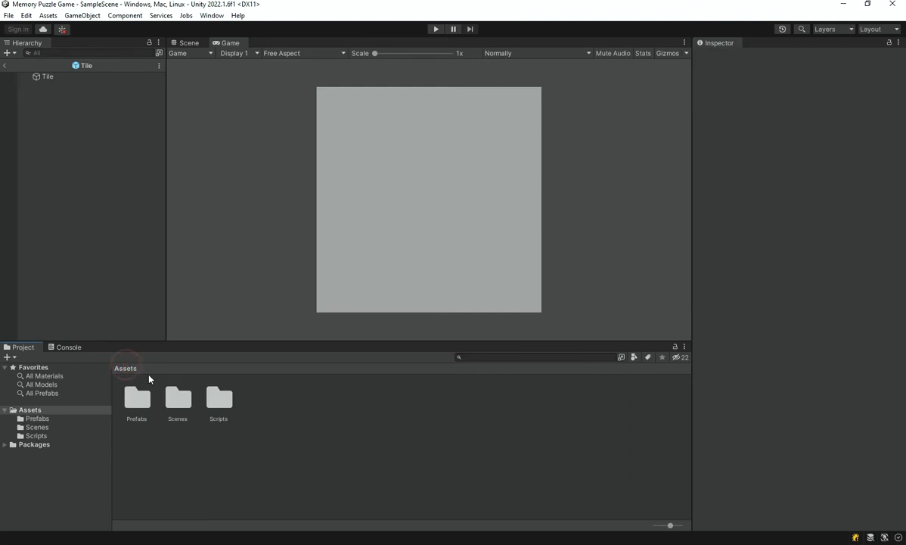
pyautogui.click(435, 29)
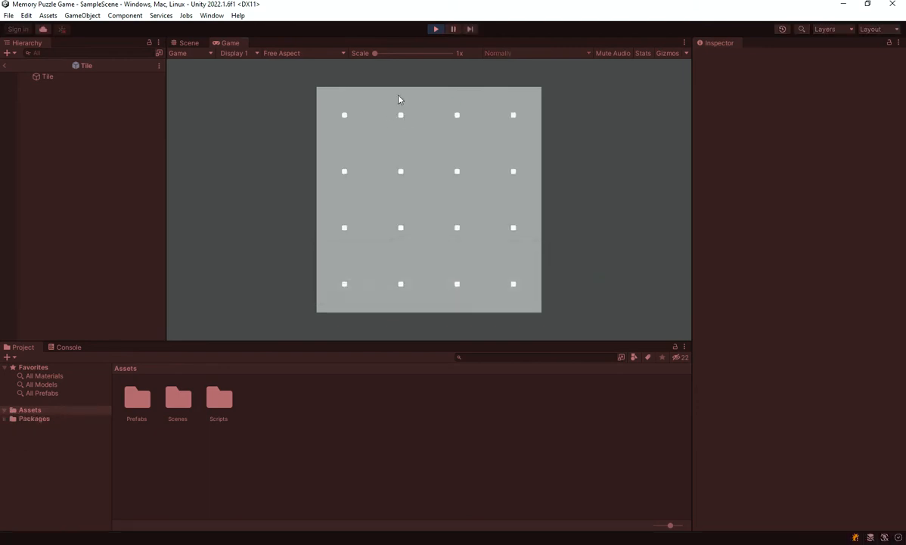
pyautogui.click(435, 29)
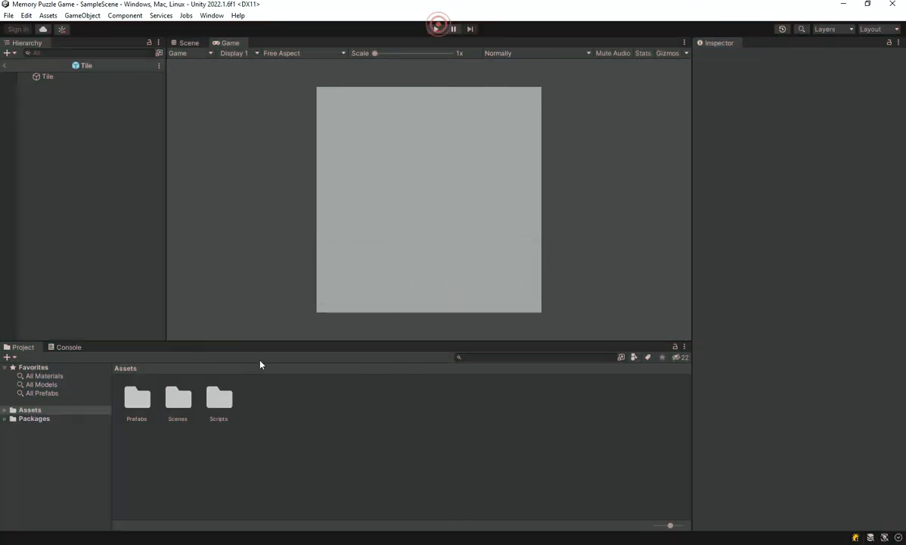
pyautogui.doubleClick(218, 399)
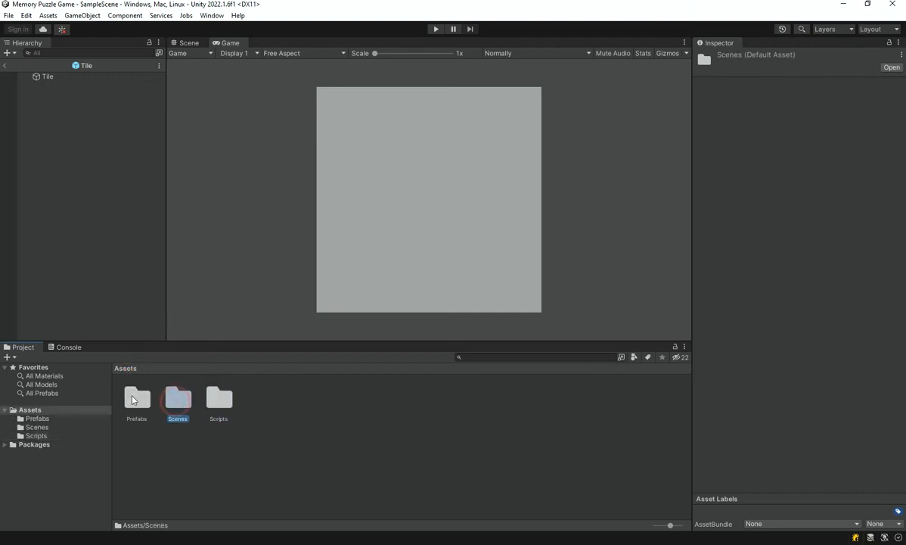
pyautogui.click(48, 76)
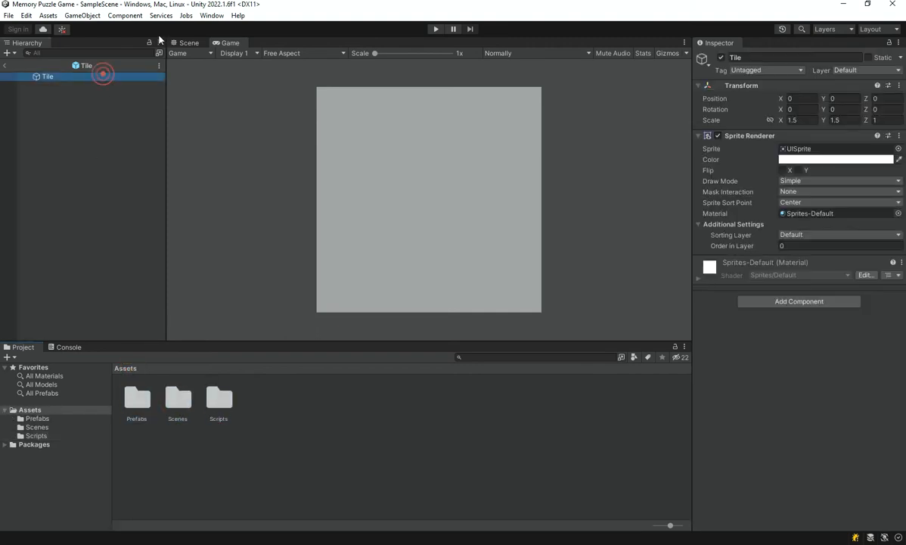
pyautogui.click(188, 42)
pyautogui.write('7.5')
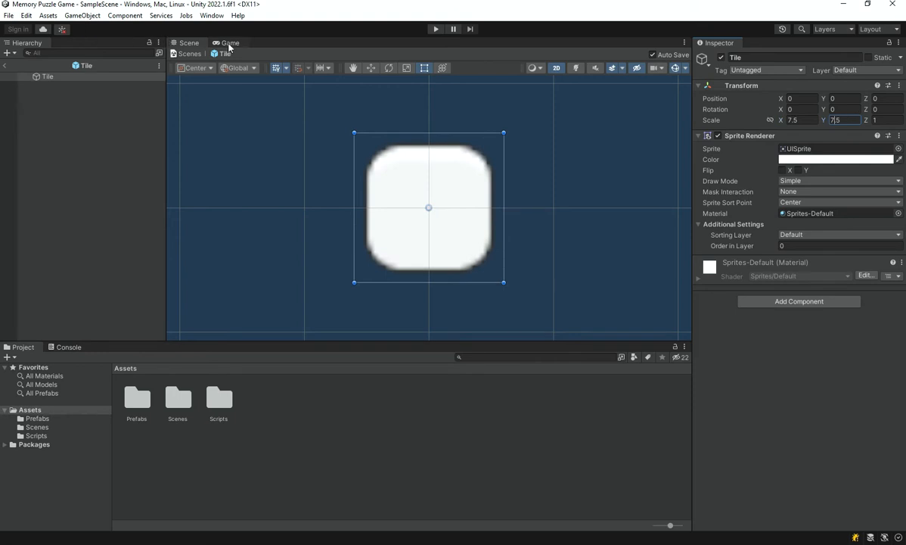
pyautogui.click(436, 28)
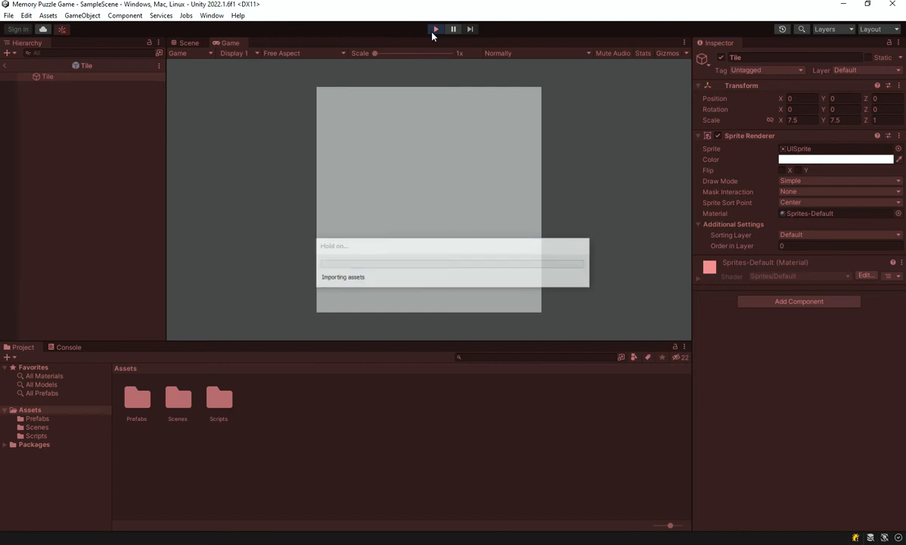
pyautogui.click(435, 28)
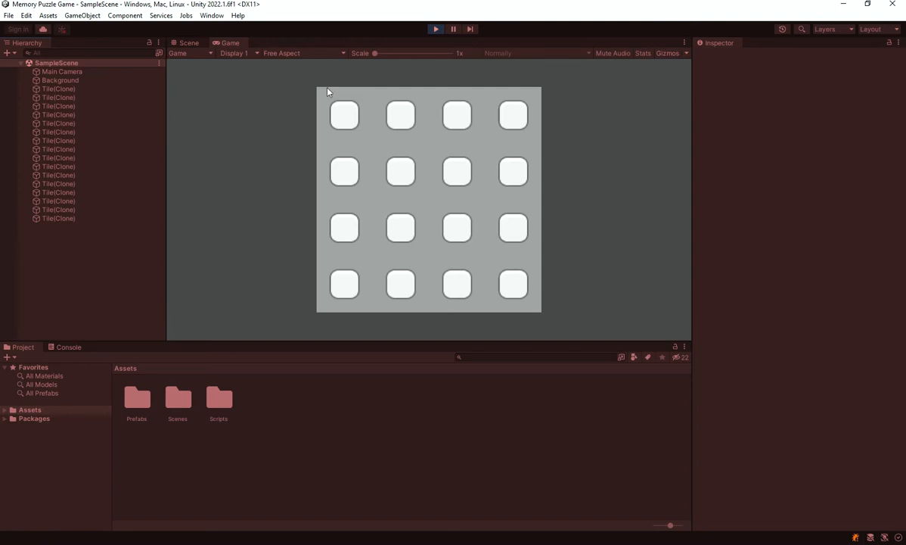
# - Revert the Tile prefab to the Square sprite at scale 1.5 and stop the game
pyautogui.click(188, 42)
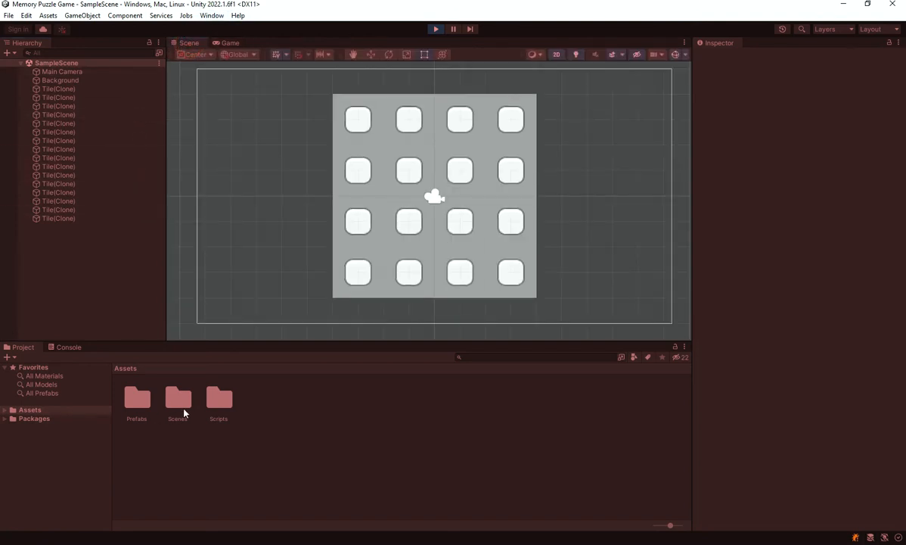
pyautogui.doubleClick(137, 399)
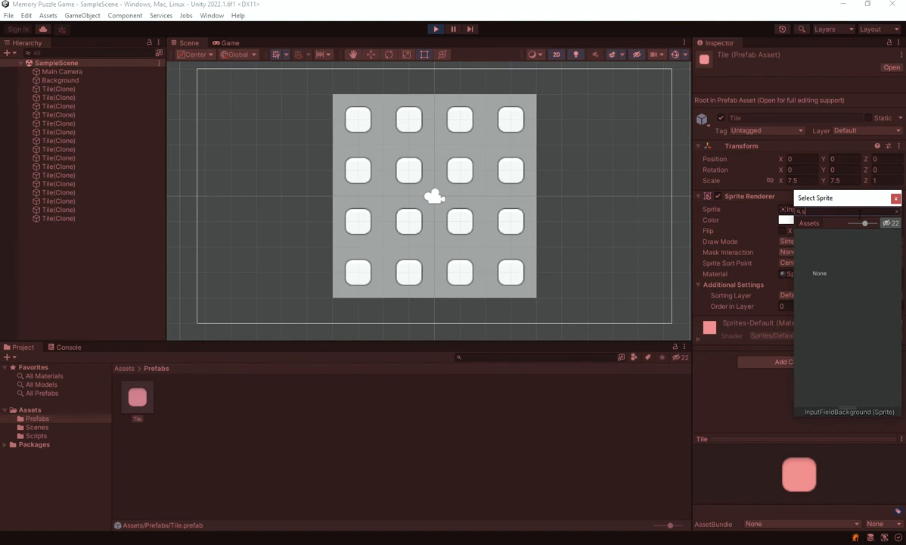
pyautogui.write('squi')
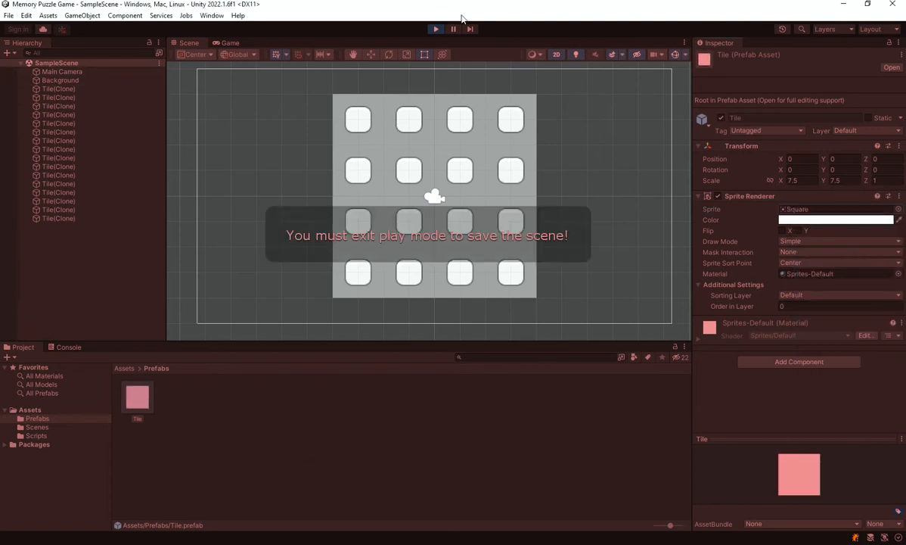
pyautogui.click(435, 28)
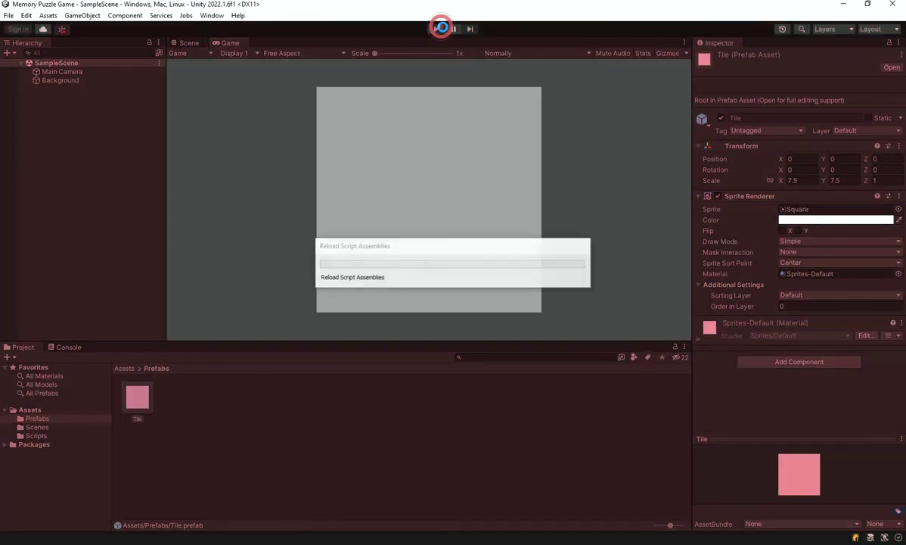
pyautogui.click(434, 29)
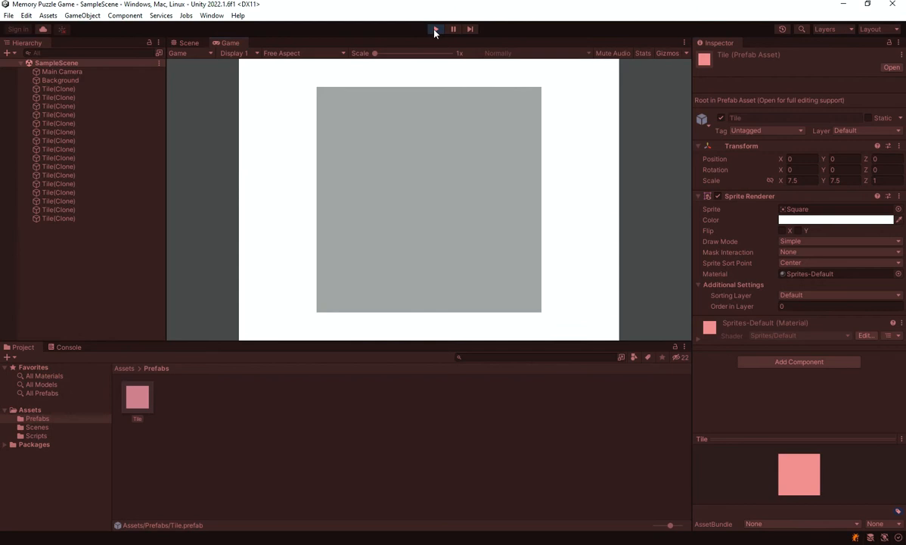
pyautogui.click(435, 29)
pyautogui.write('1.5')
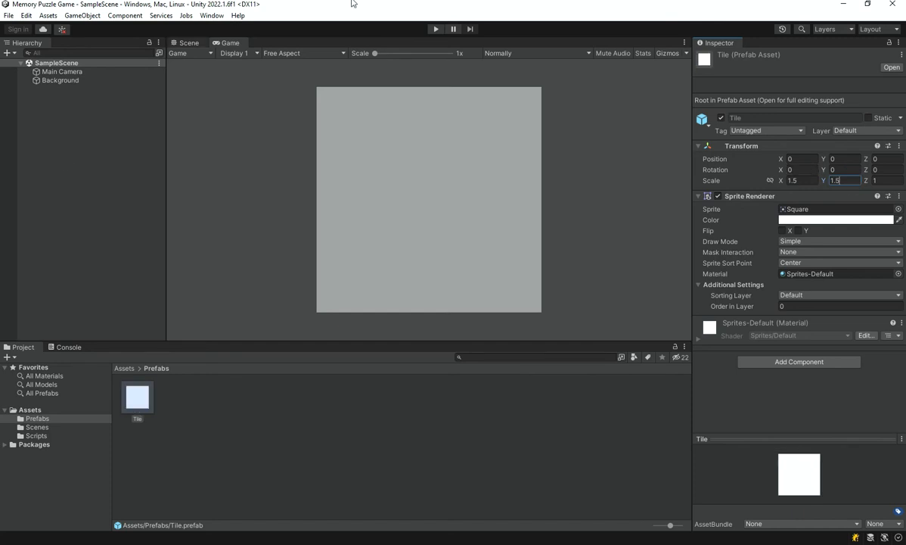
pyautogui.click(435, 28)
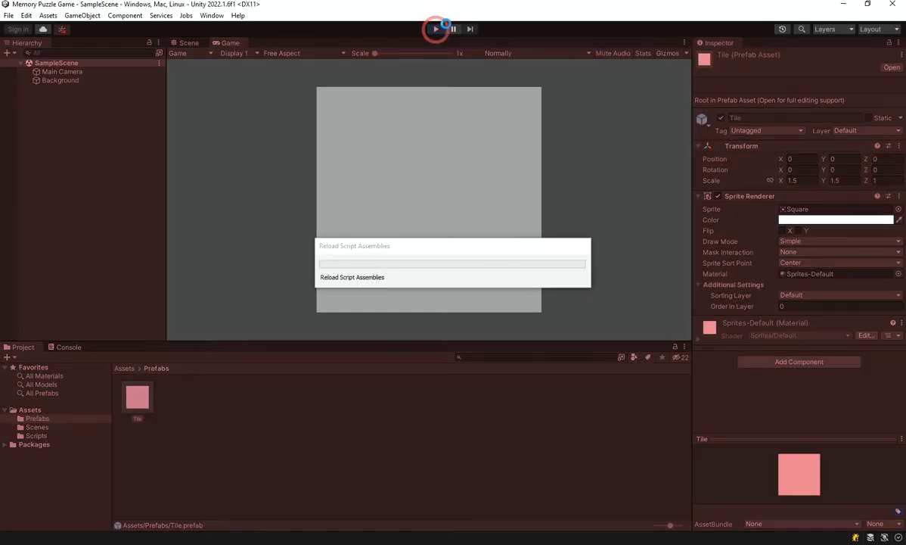
pyautogui.click(435, 29)
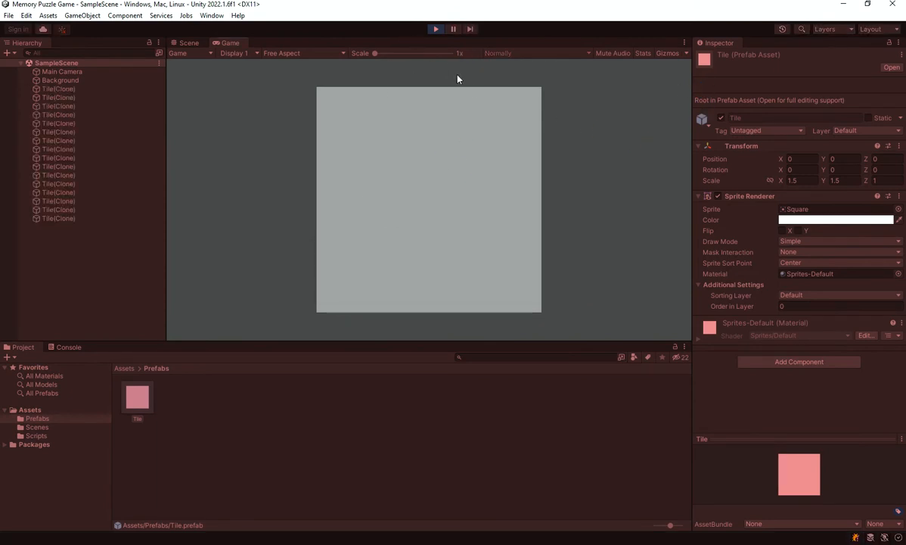
pyautogui.click(798, 306)
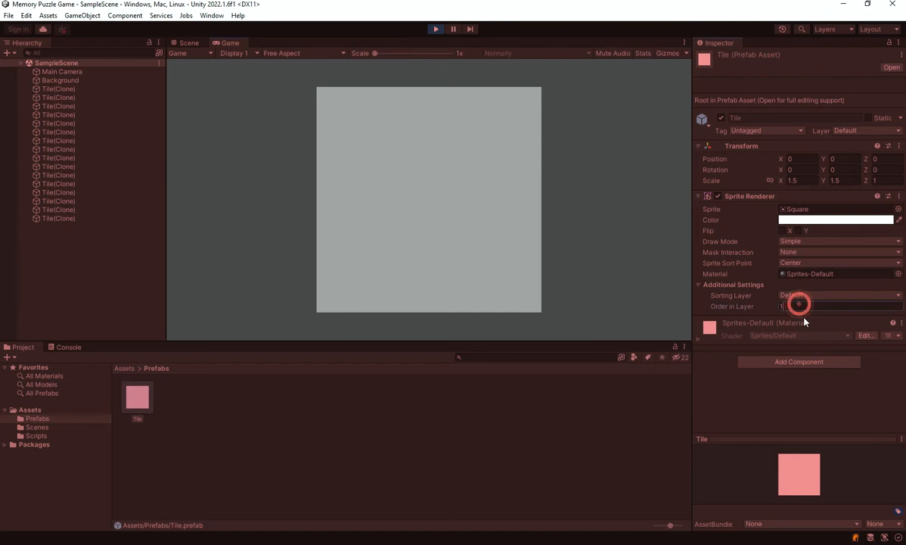
pyautogui.click(435, 29)
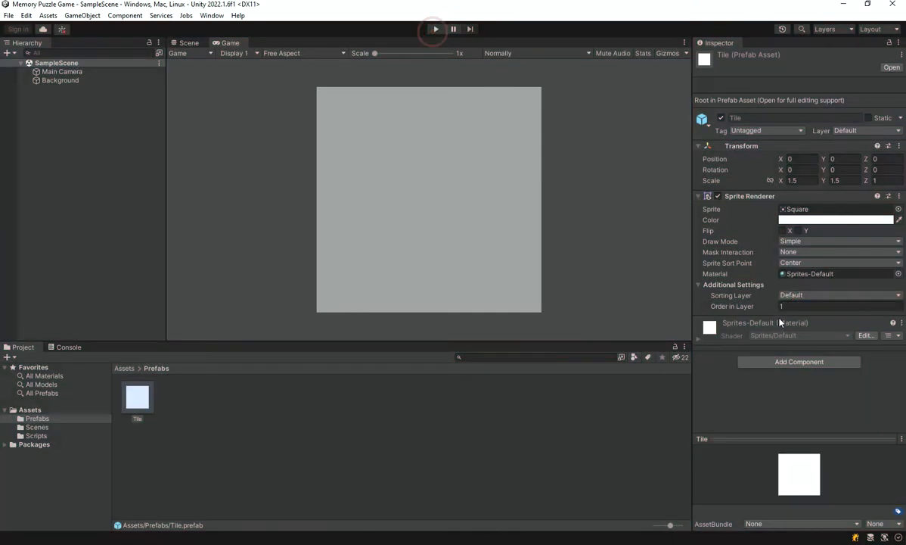
pyautogui.click(435, 29)
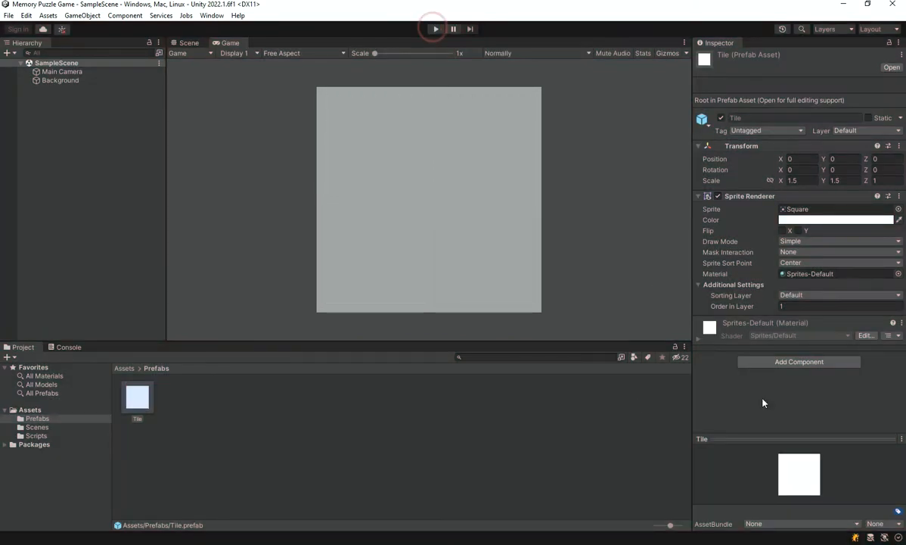
# - Create a C# script named Tile in Assets/Scripts and open it in Visual Studio Code
pyautogui.click(124, 368)
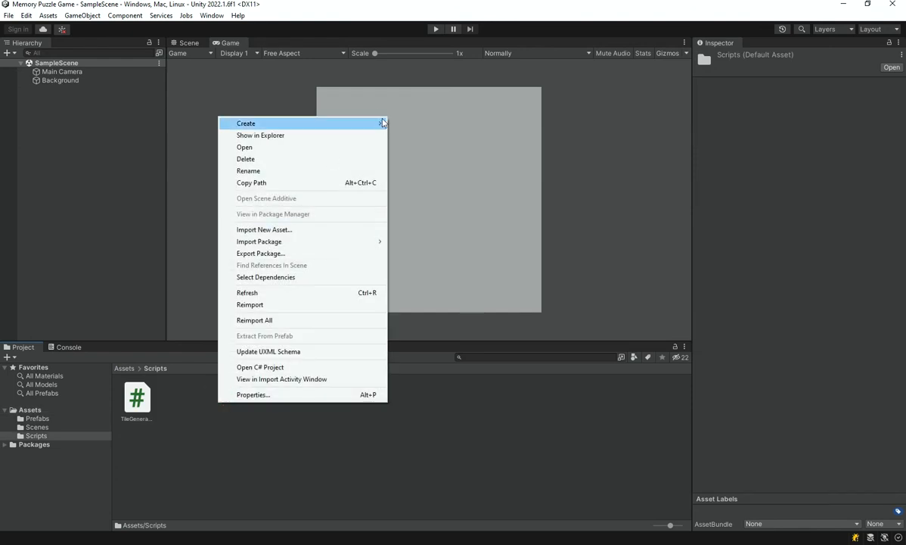
pyautogui.click(246, 124)
pyautogui.write('Tile')
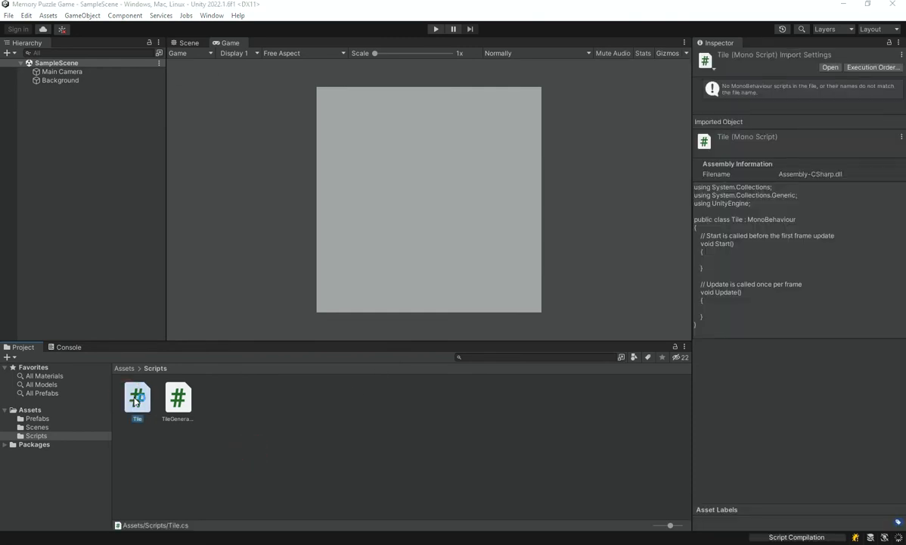
pyautogui.doubleClick(137, 397)
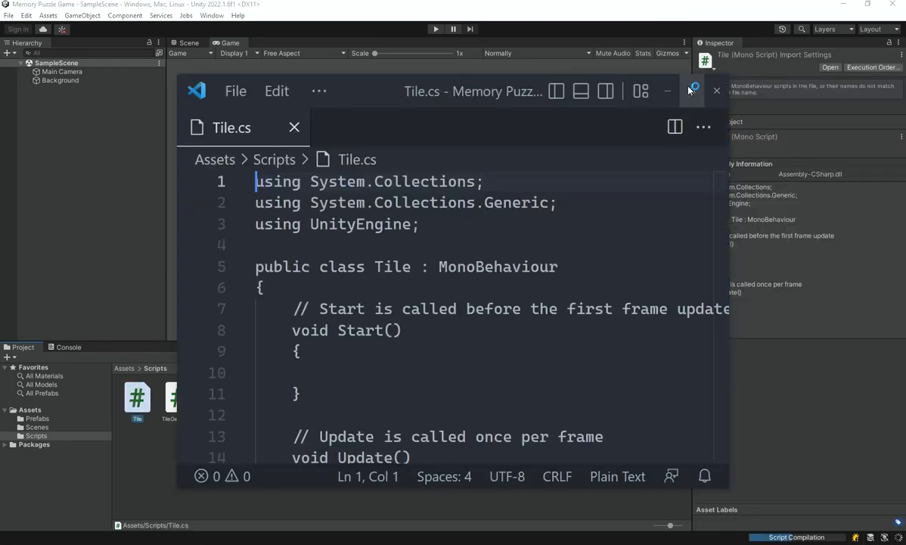
# - In TileGenerator.cs, change the tile field type from GameObject to Tile and use Instantiate<Tile>
pyautogui.click(694, 91)
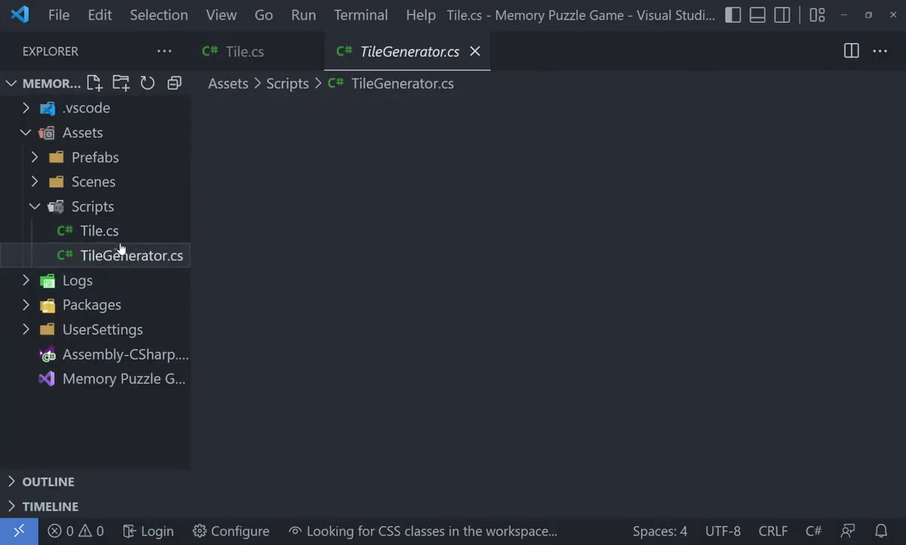
pyautogui.click(130, 255)
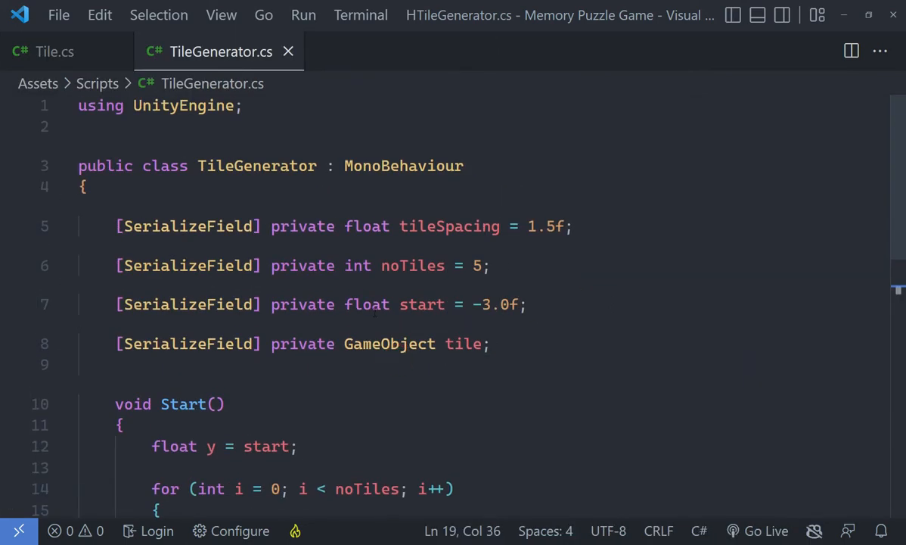
pyautogui.doubleClick(389, 254)
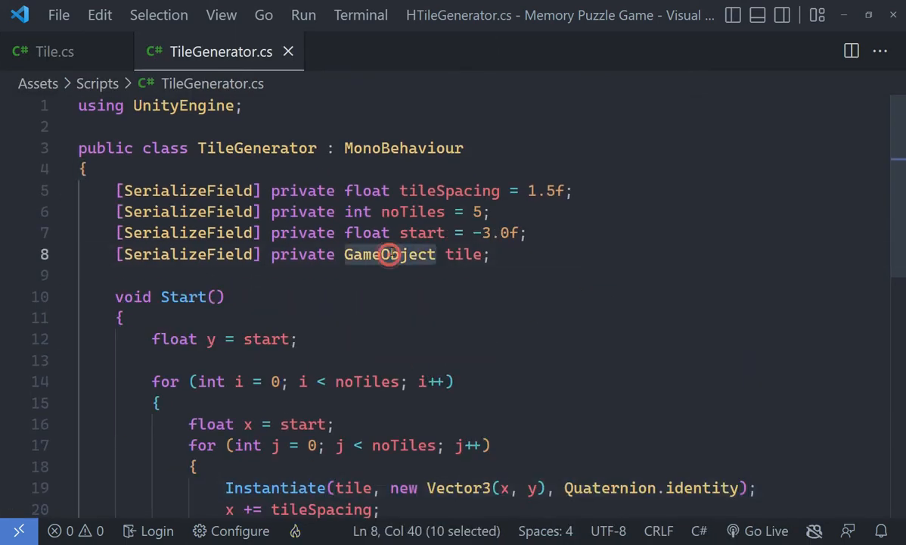
pyautogui.write('Tile')
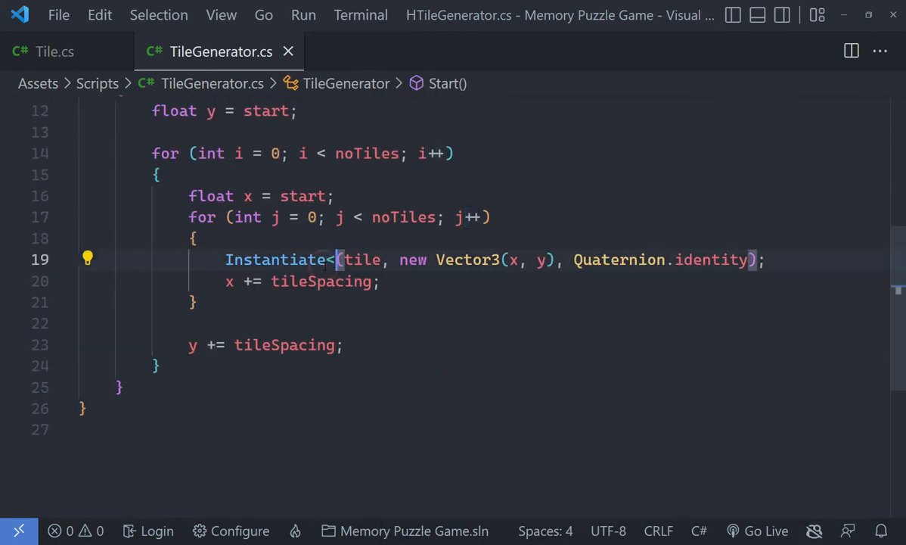
pyautogui.write('Tile>')
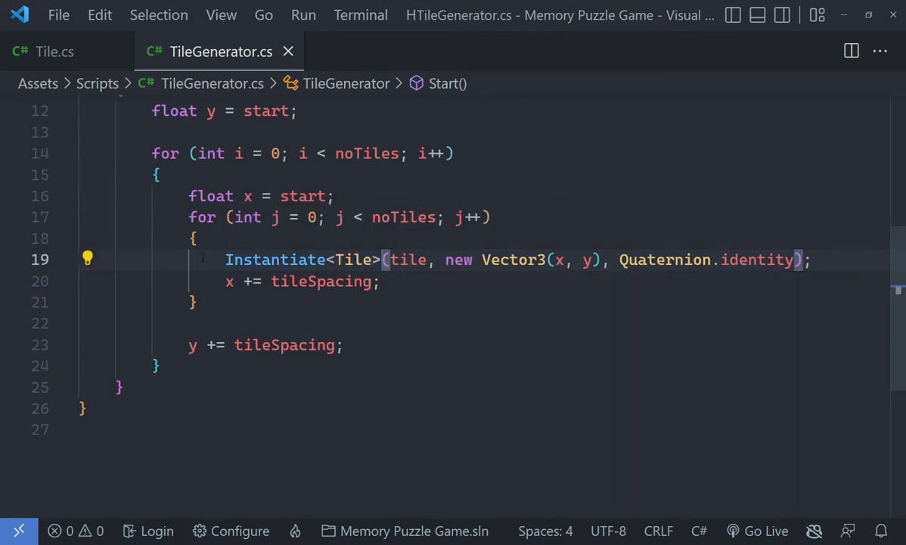
# - Assign each instantiated Tile to a 'Tile tile' variable, splitting the long Instantiate line
pyautogui.doubleClick(274, 260)
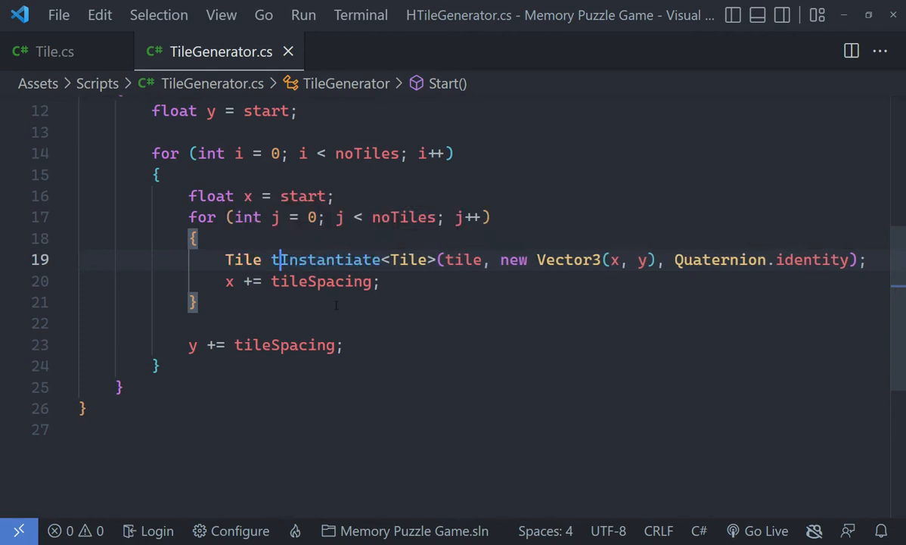
pyautogui.write('ile =')
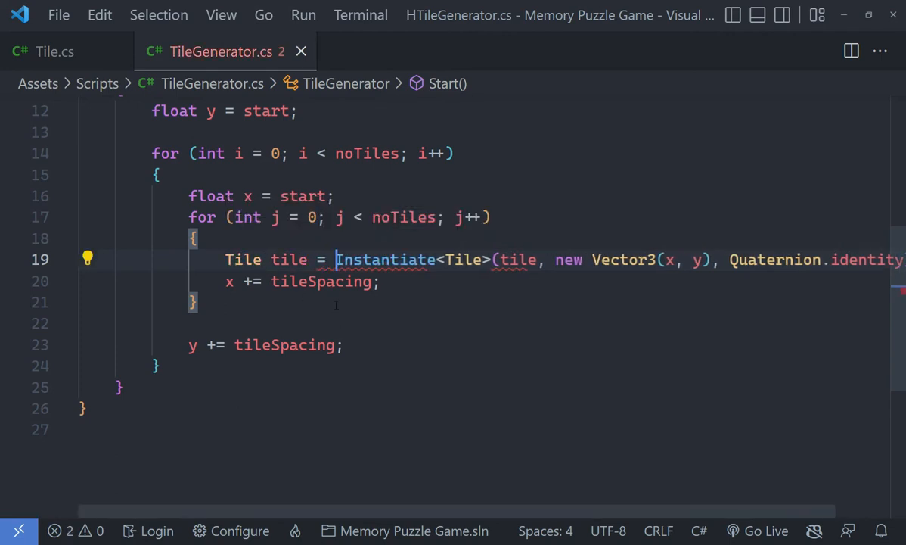
pyautogui.press('Enter')
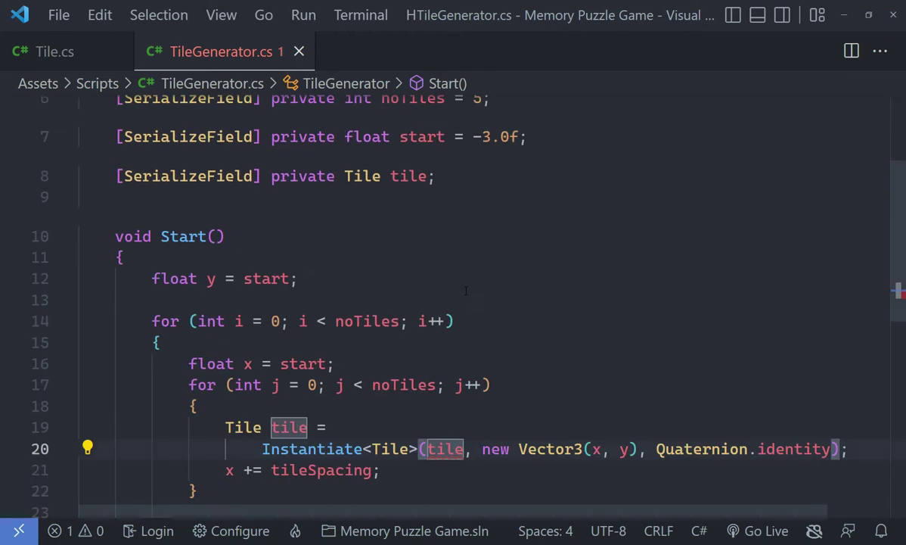
pyautogui.scroll(3)
pyautogui.write('Prefab')
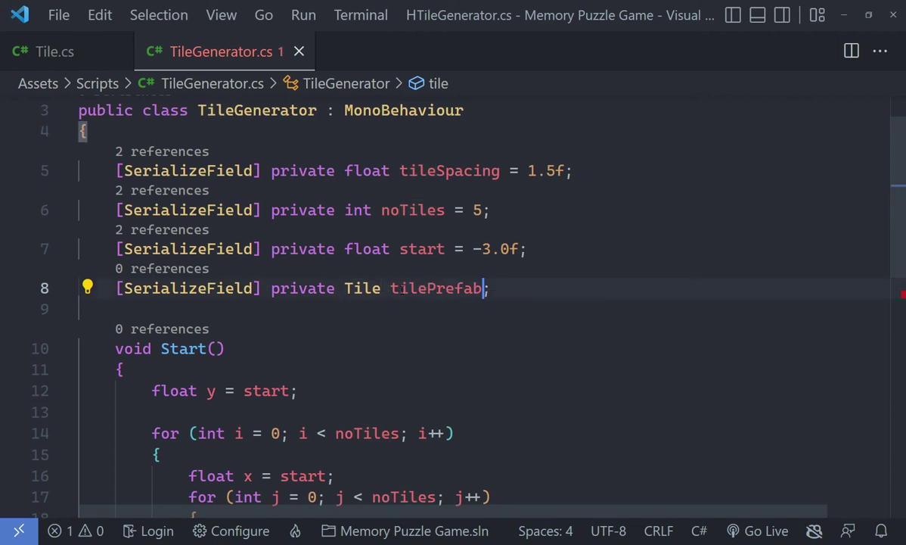
pyautogui.scroll(-3)
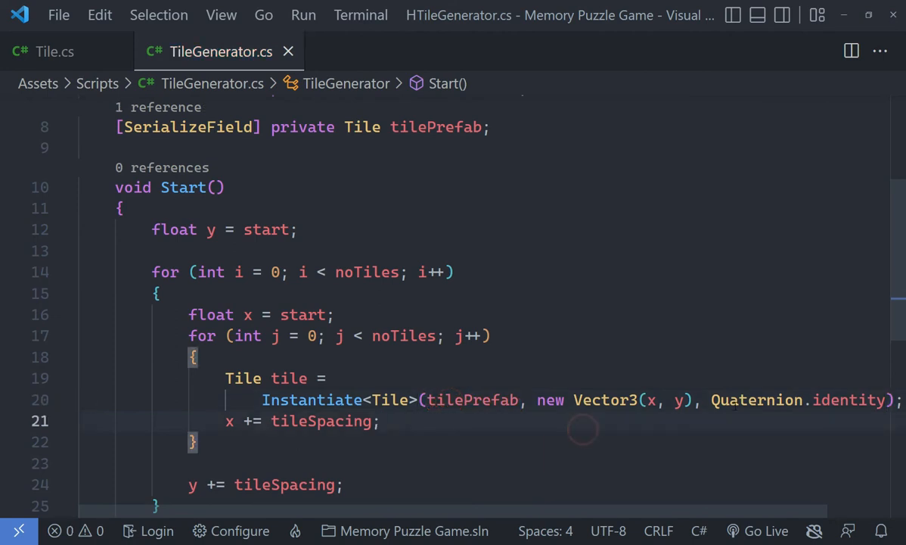
pyautogui.moveTo(658, 530)
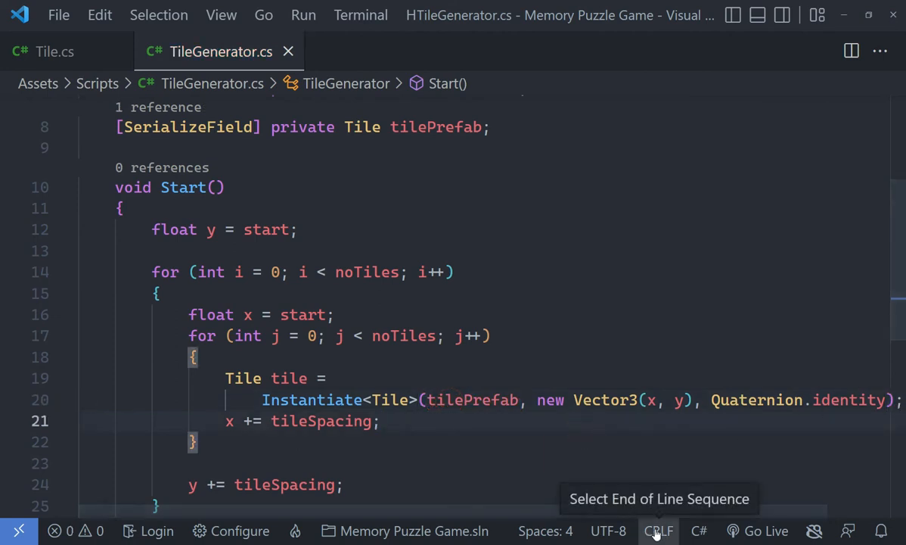
pyautogui.moveTo(603, 483)
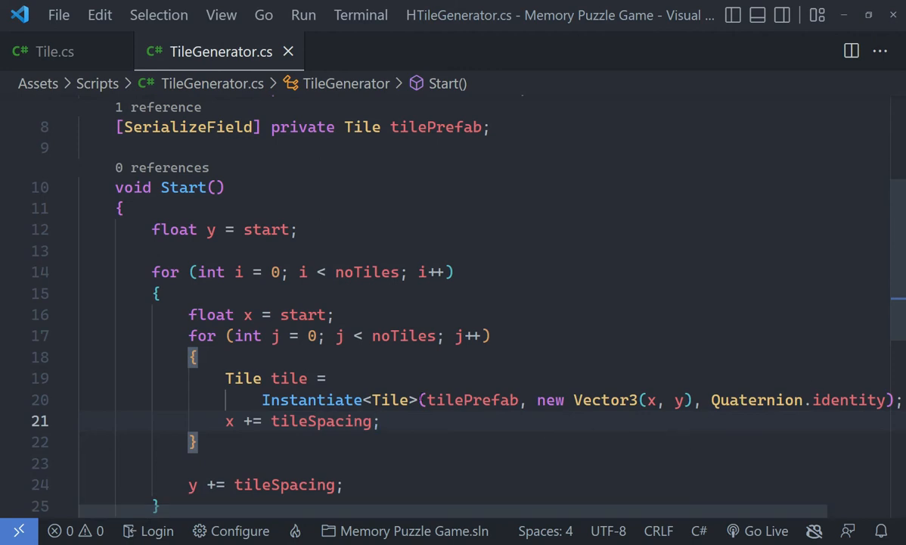
pyautogui.moveTo(228, 420)
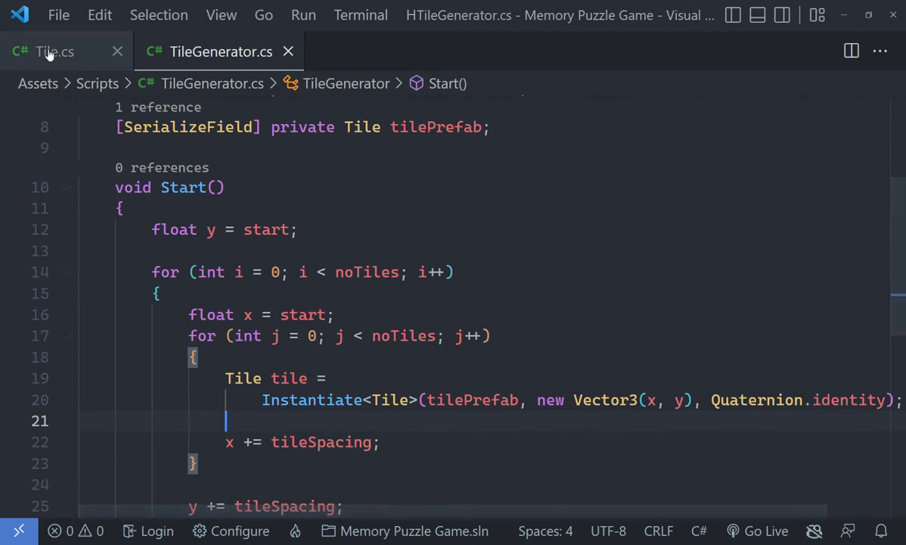
# - In Tile.cs, remove extra usings and Update(), and start a 'public enum' above the class
pyautogui.click(53, 52)
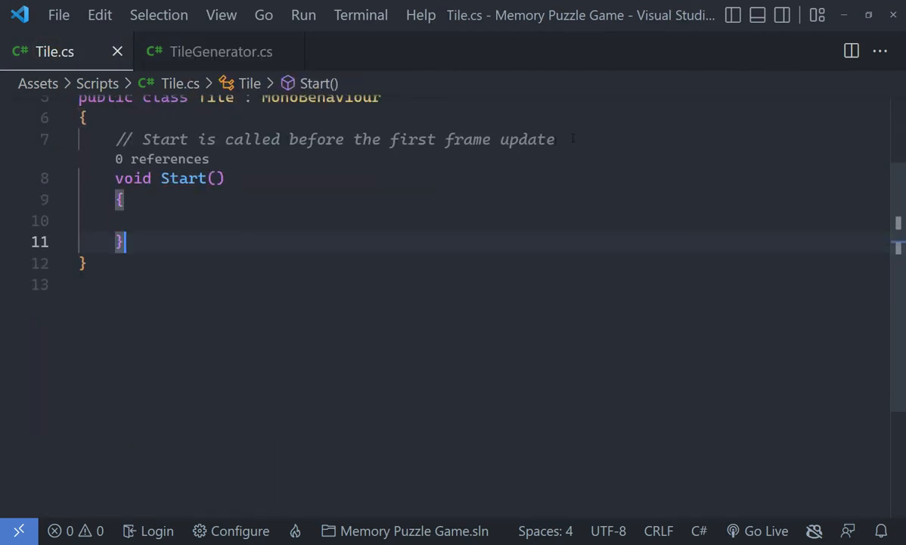
pyautogui.scroll(3)
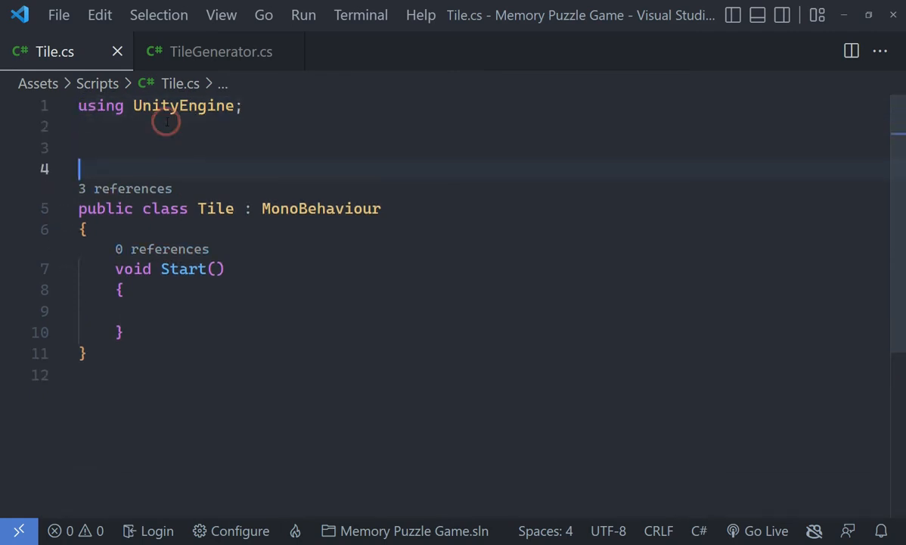
pyautogui.write('public e')
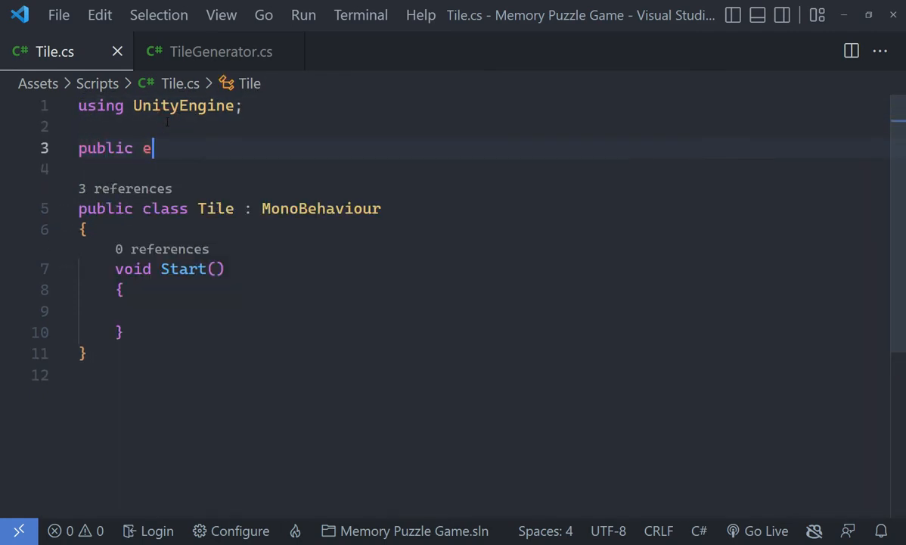
pyautogui.write('num Tile')
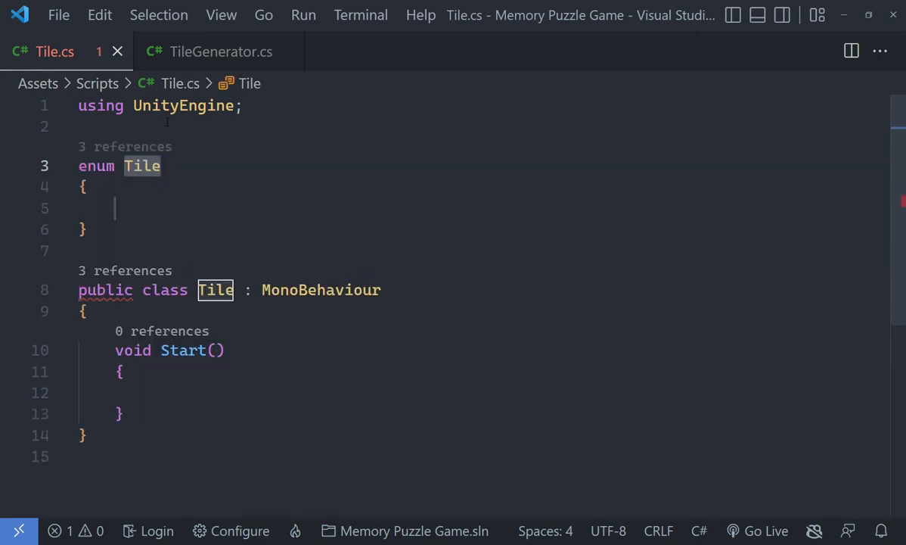
# - Name the enum TileType and list Red, Green, Blue, Yellow and Purple
pyautogui.click(115, 208)
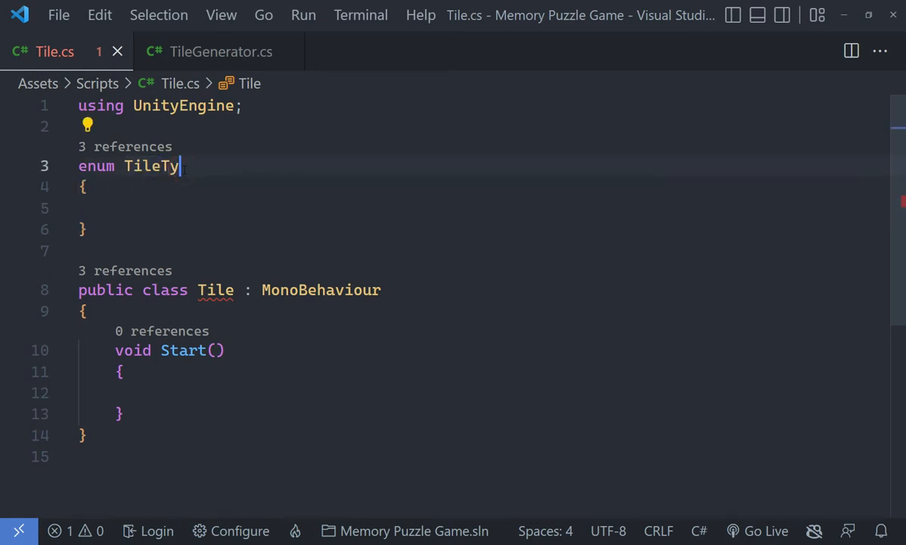
pyautogui.write('pe')
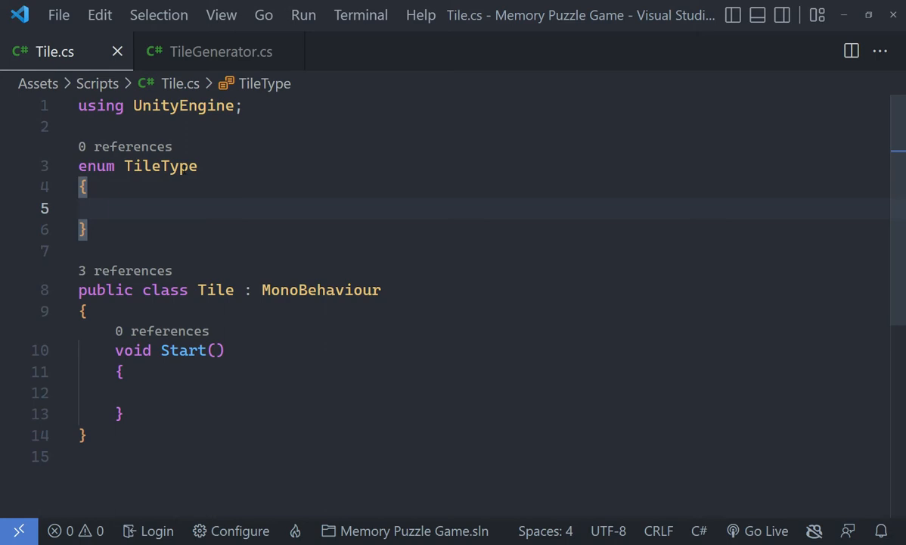
pyautogui.write('OnAudioFilterRead(float[] data, int channels) {')
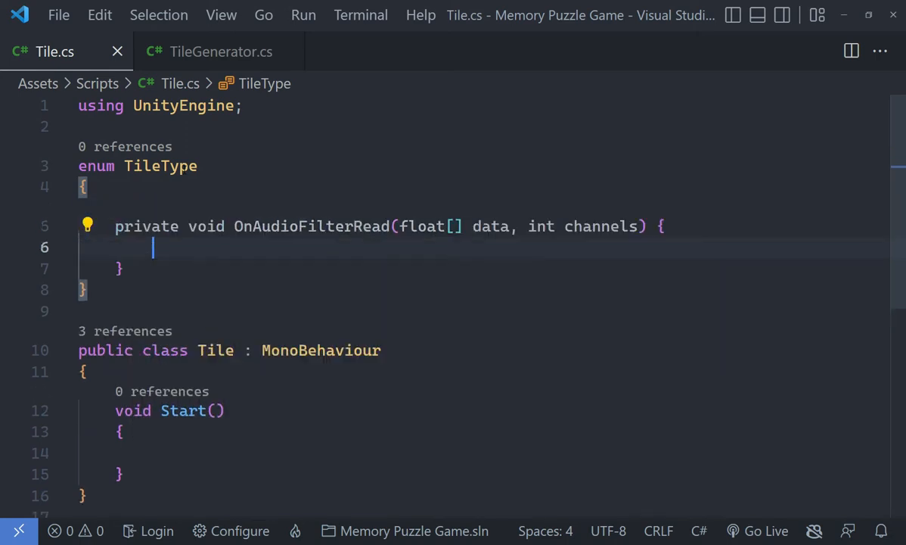
pyautogui.write('Red,')
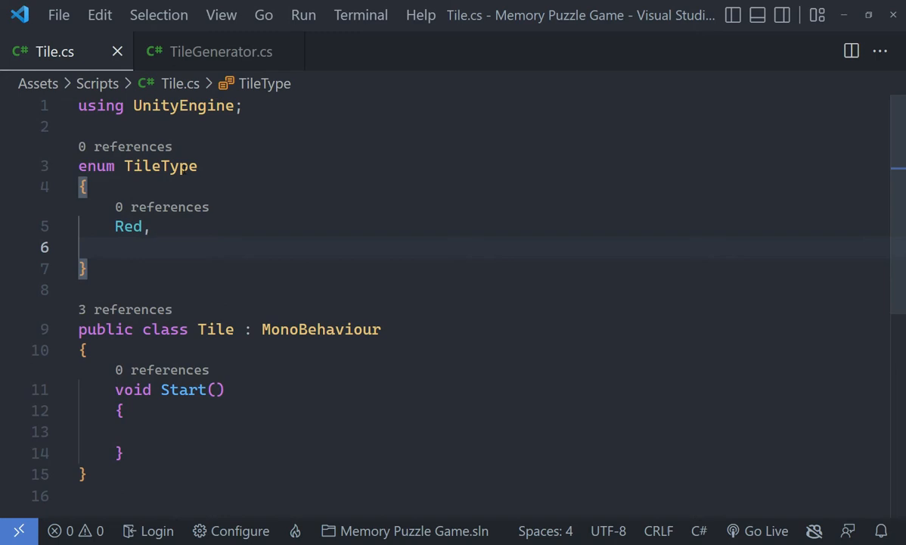
pyautogui.write('Green,')
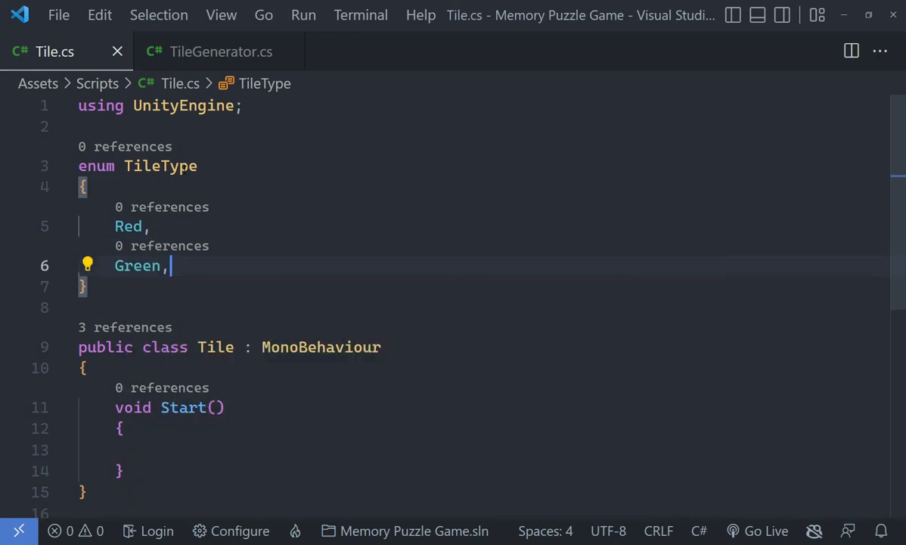
pyautogui.write('Blue,')
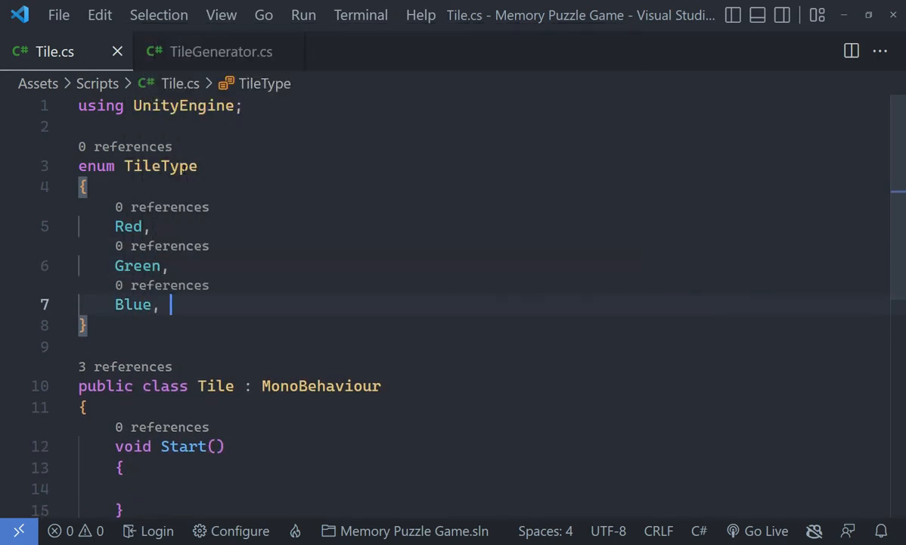
pyautogui.press('Enter')
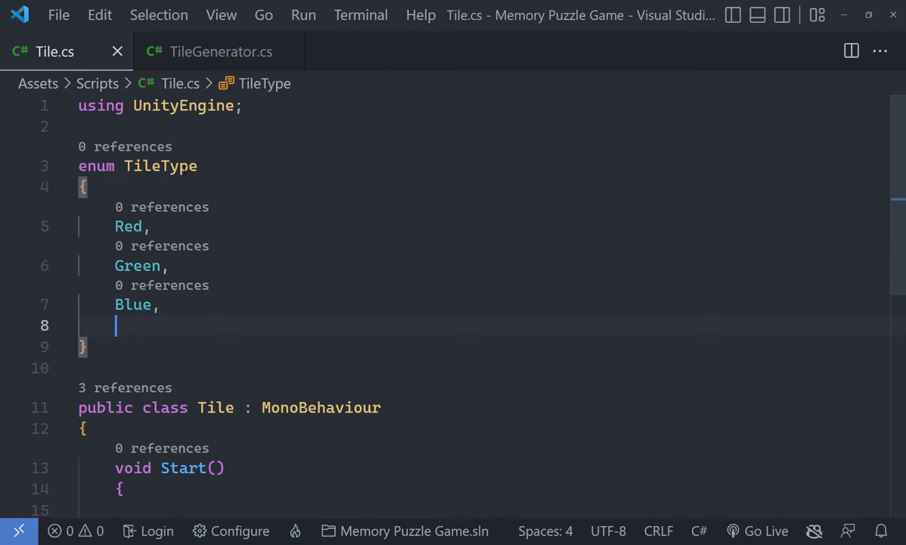
pyautogui.write('Ye')
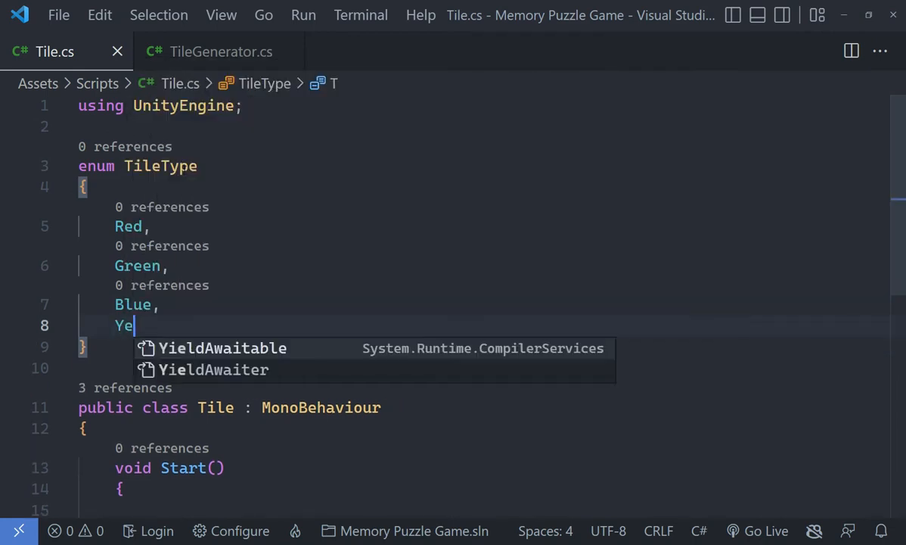
pyautogui.write('llo,')
pyautogui.write('P')
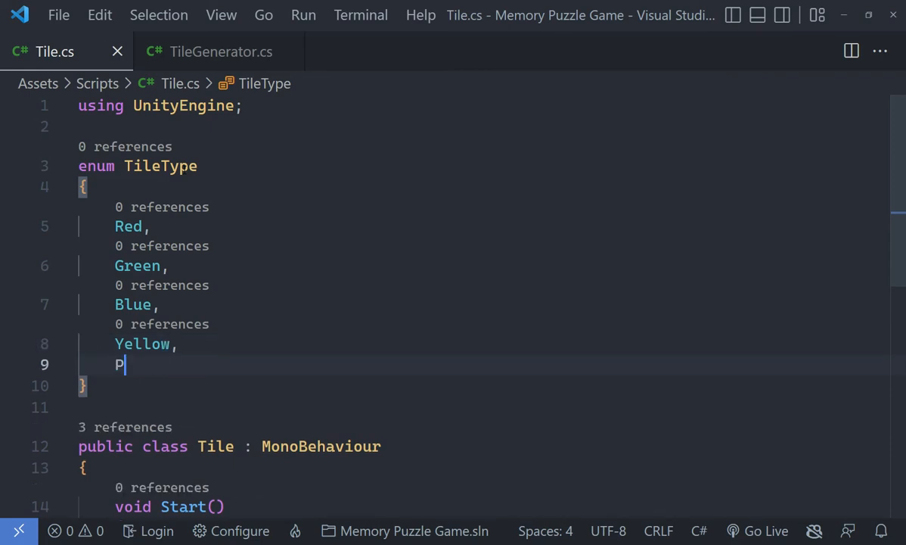
pyautogui.write('urple,')
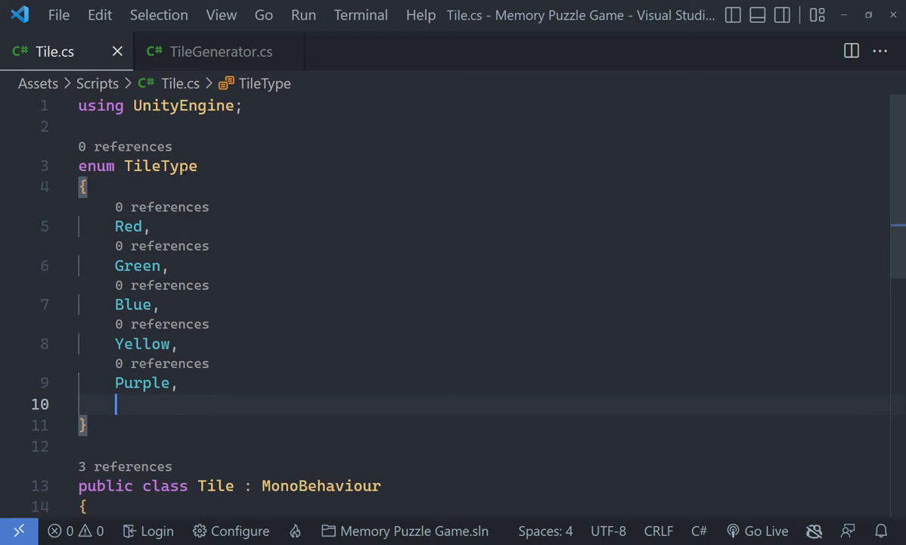
# - Append White and Orange entries after Purple, each on its own line
pyautogui.scroll(-3)
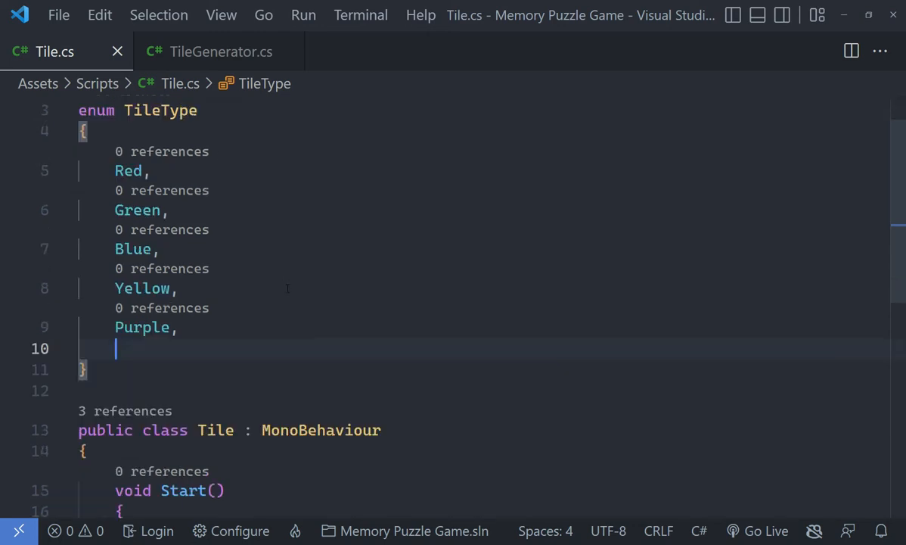
pyautogui.scroll(-3)
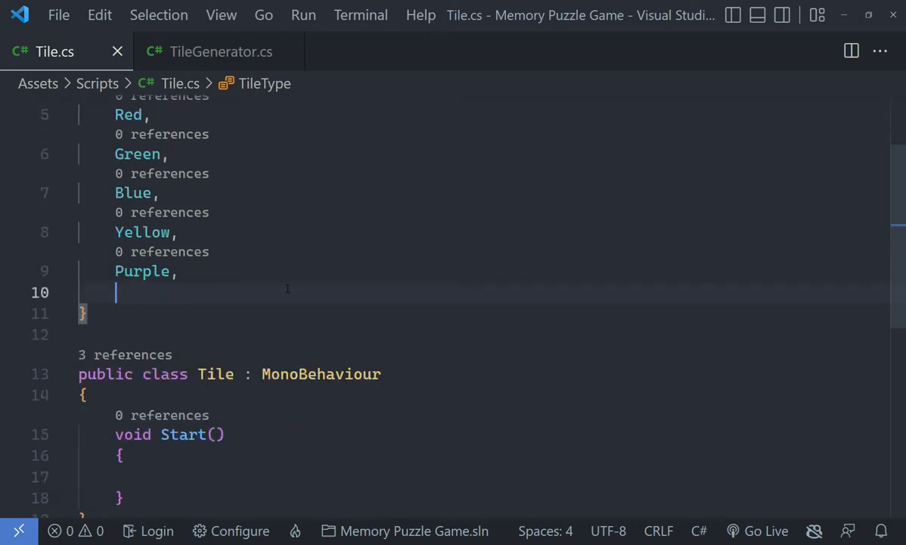
pyautogui.write('White,')
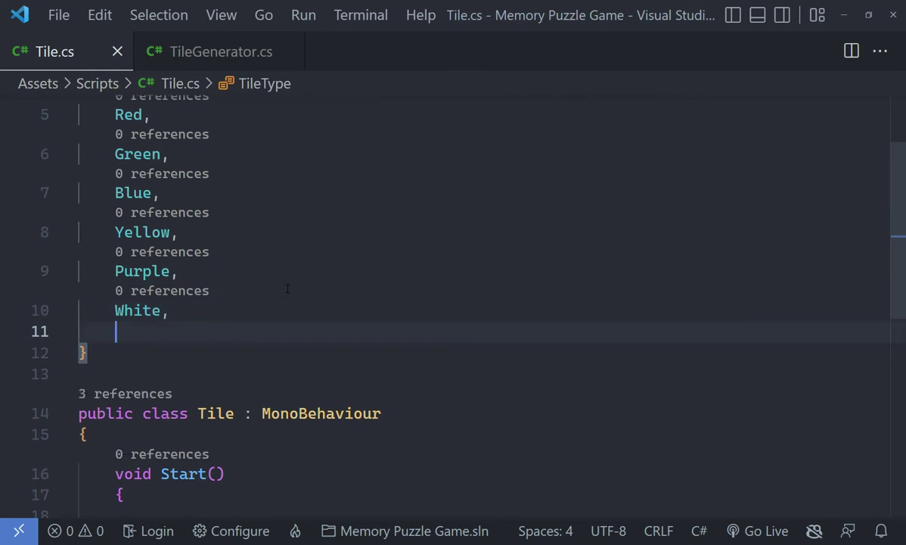
pyautogui.write('Orange,')
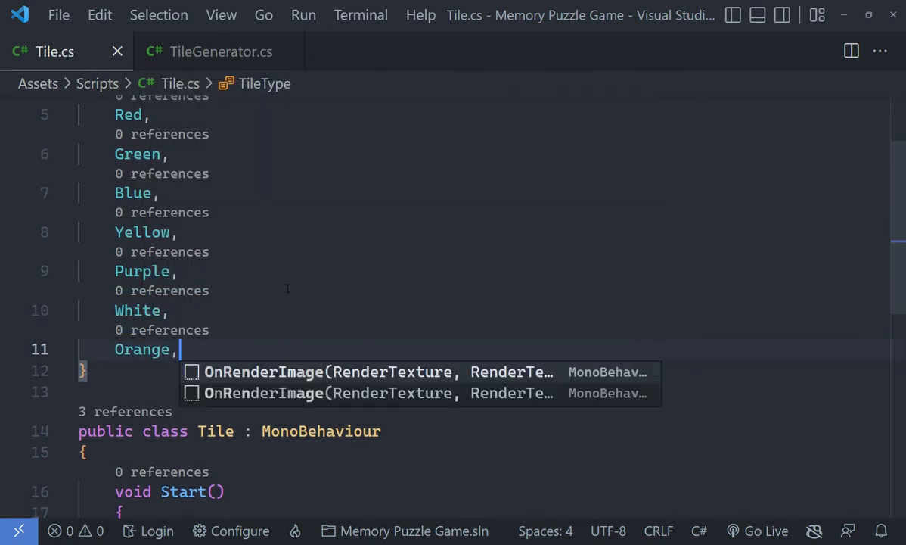
pyautogui.scroll(3)
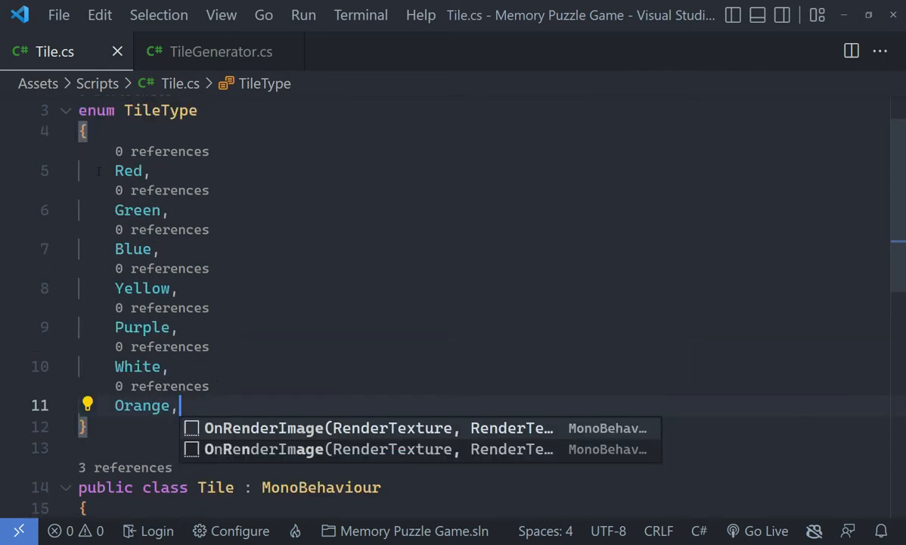
pyautogui.moveTo(151, 320)
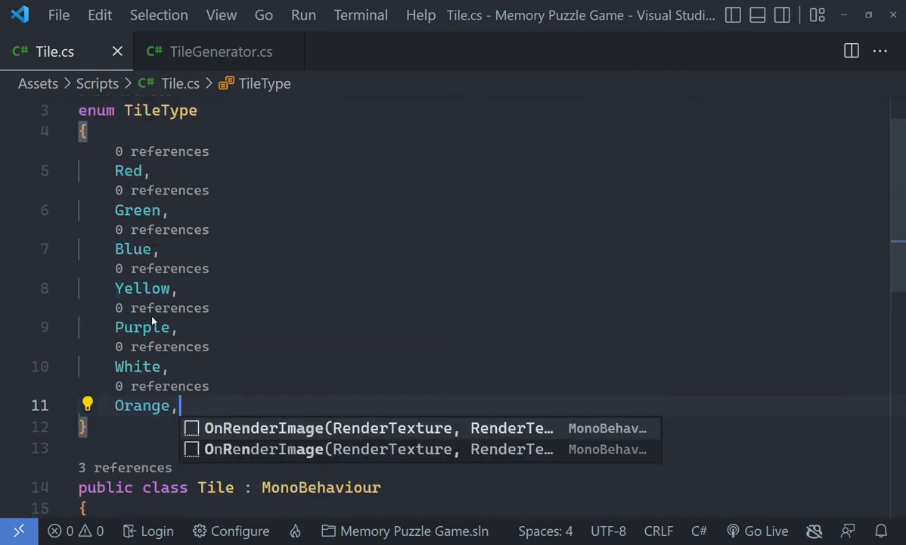
pyautogui.moveTo(425, 332)
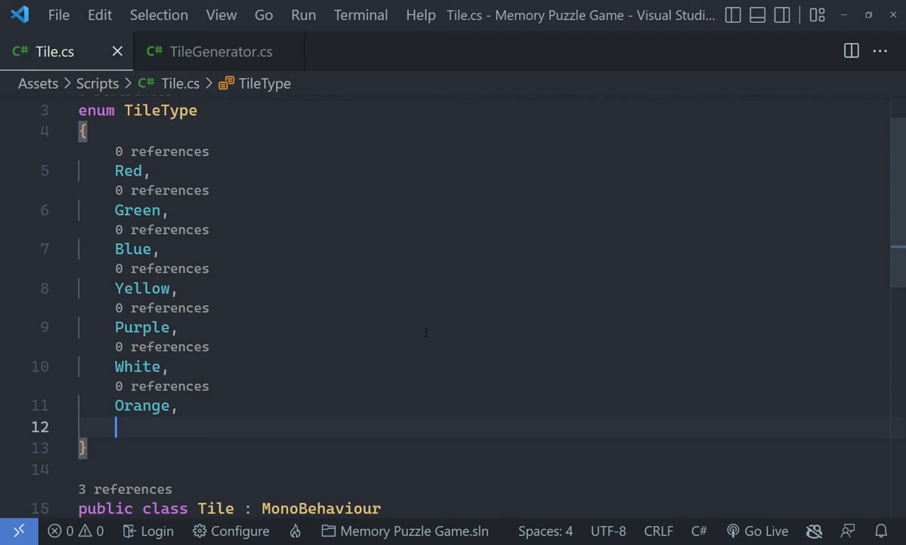
pyautogui.write('Gr')
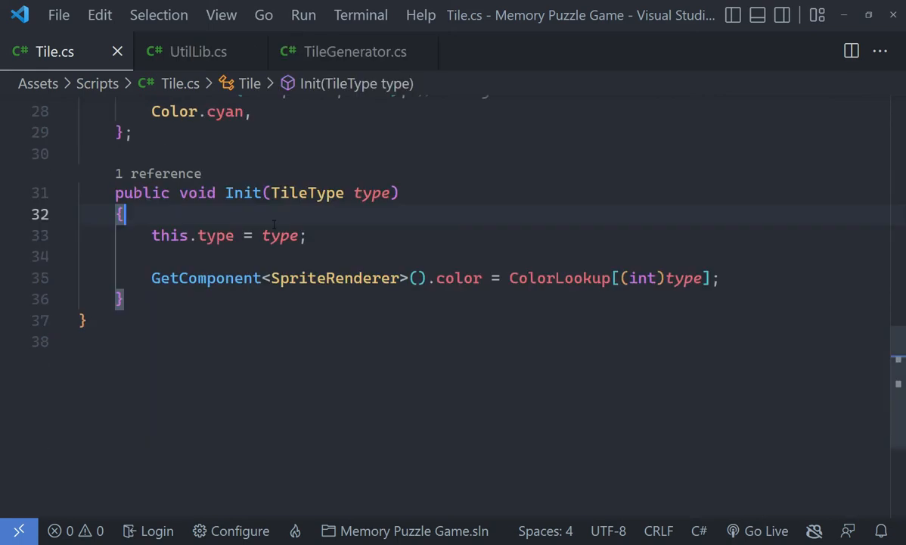
# - Select the enum's colour entries from Red through Cyan
pyautogui.scroll(3)
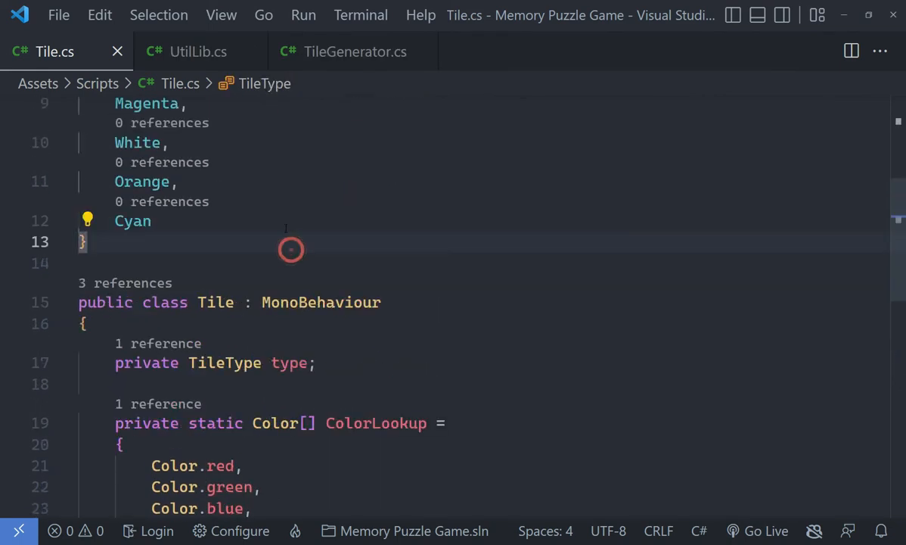
pyautogui.moveTo(290, 229)
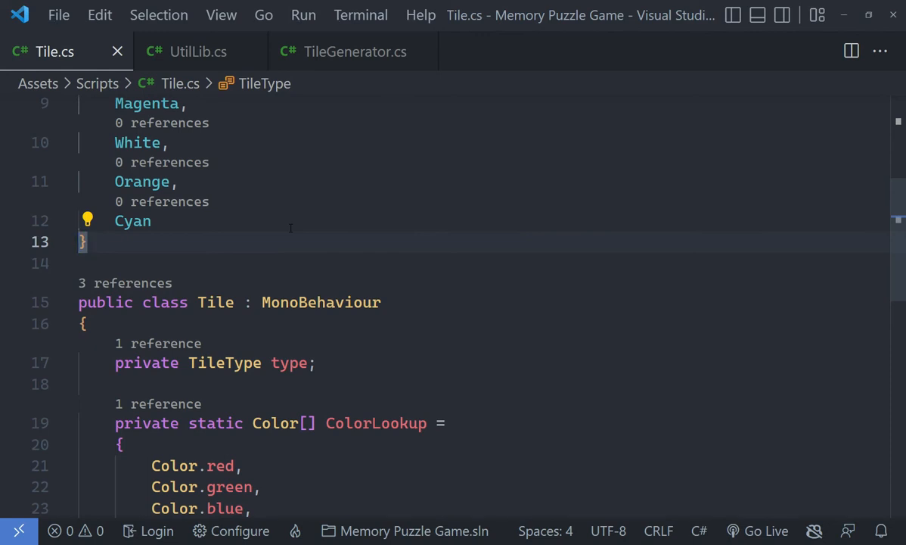
pyautogui.scroll(3)
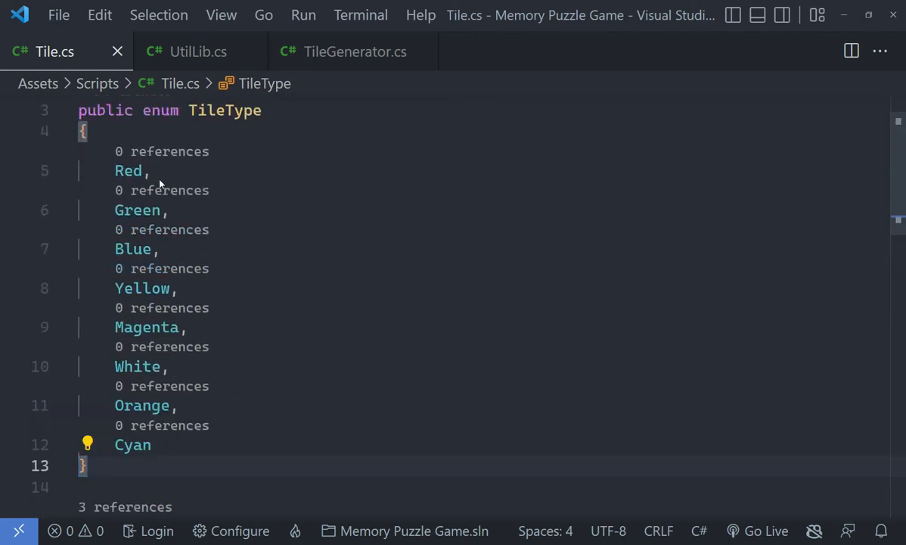
pyautogui.doubleClick(132, 445)
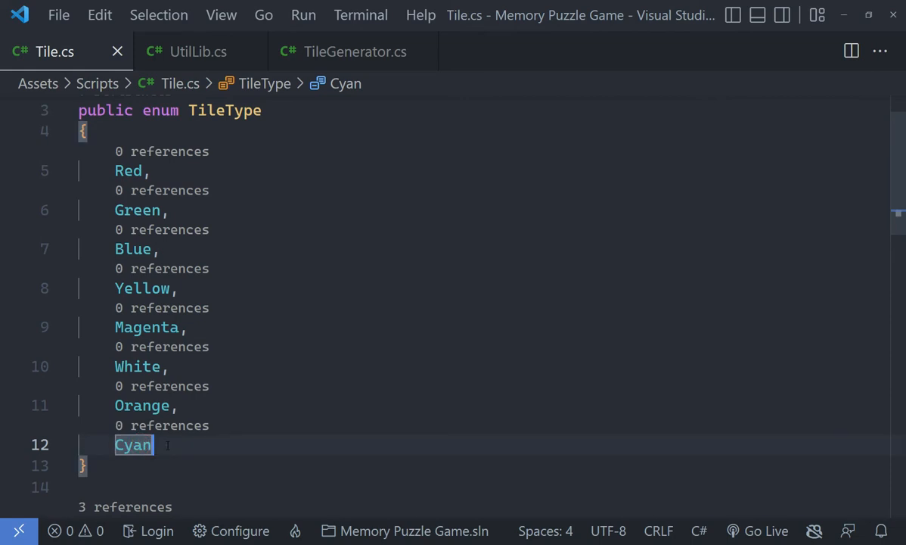
pyautogui.click(162, 326)
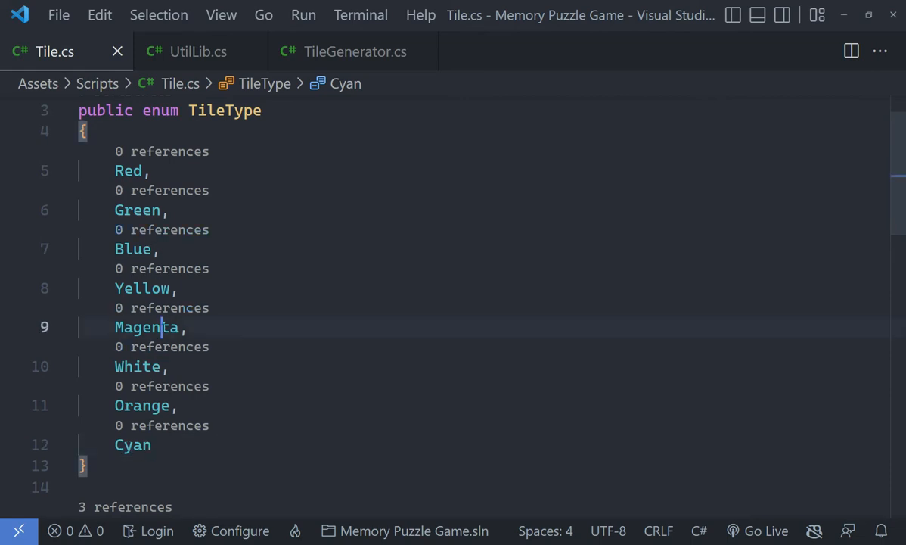
pyautogui.click(153, 445)
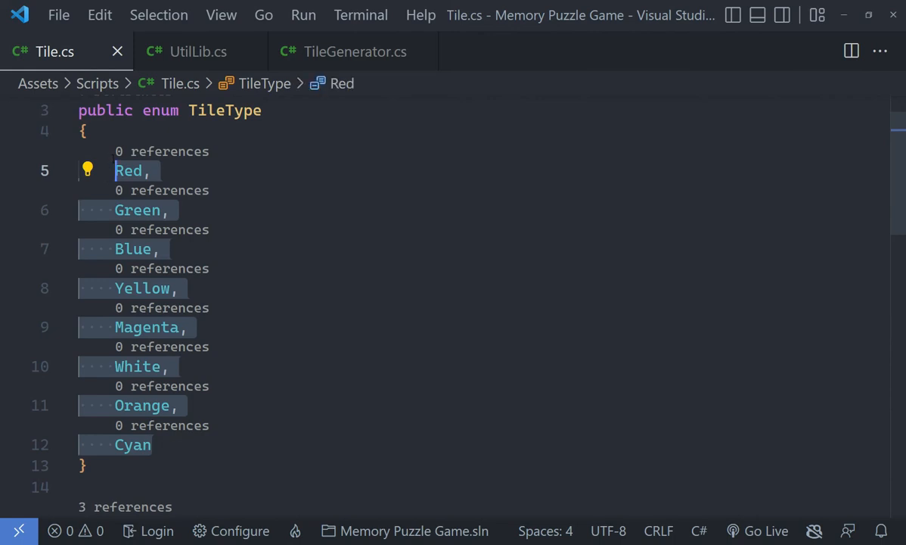
pyautogui.scroll(-3)
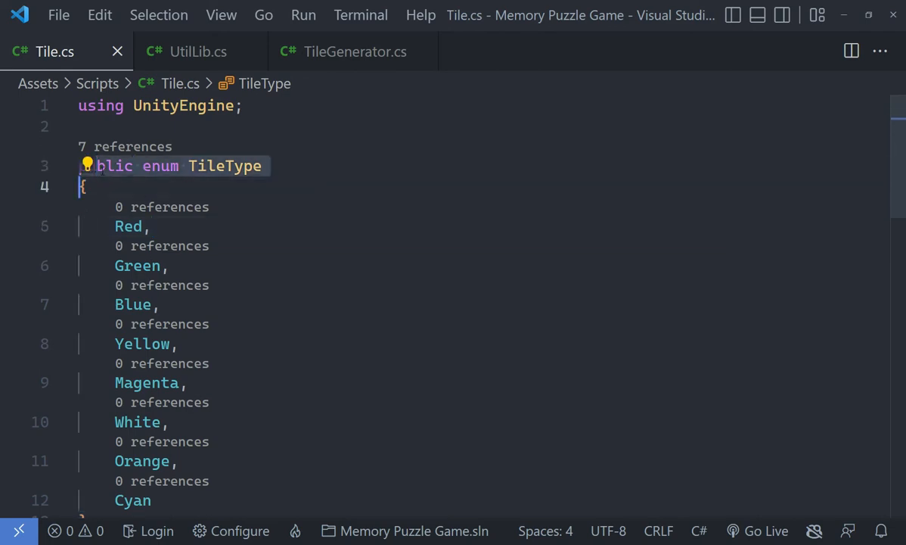
pyautogui.scroll(-3)
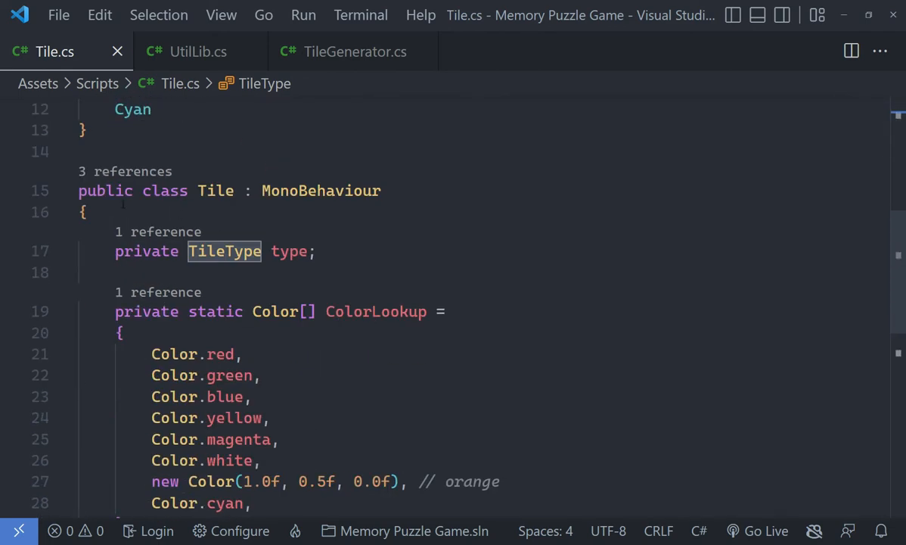
pyautogui.moveTo(175, 223)
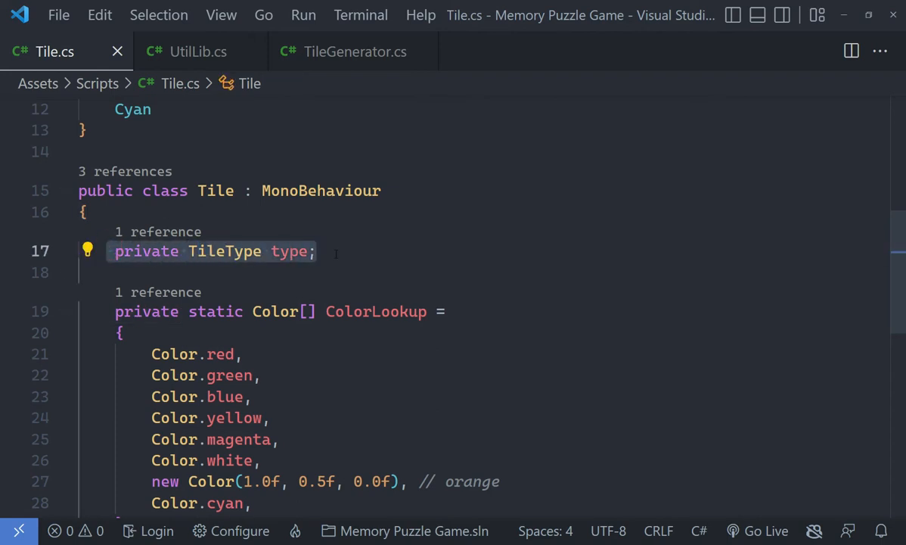
pyautogui.click(316, 252)
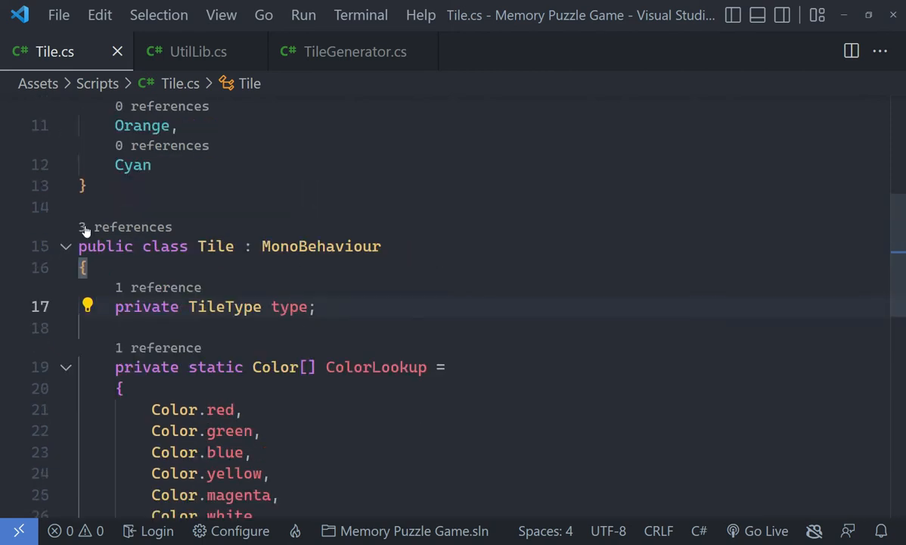
# - Trace Init's type parameter and the ColorLookup definition, then bring up UtilLib.cs
pyautogui.scroll(3)
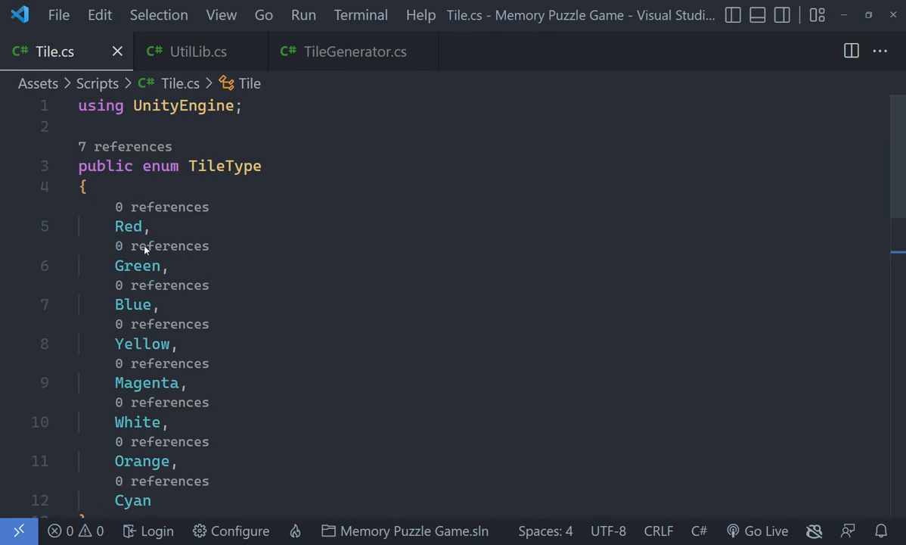
pyautogui.scroll(-3)
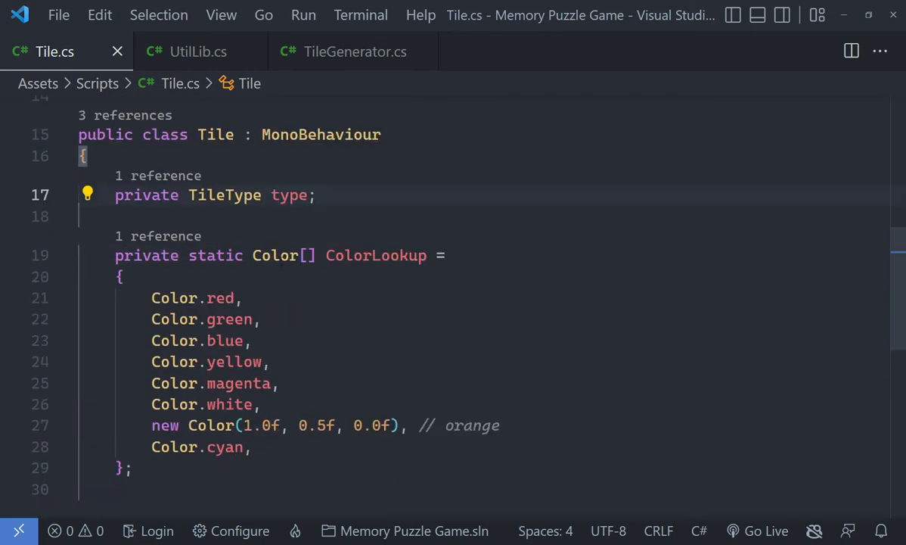
pyautogui.scroll(-3)
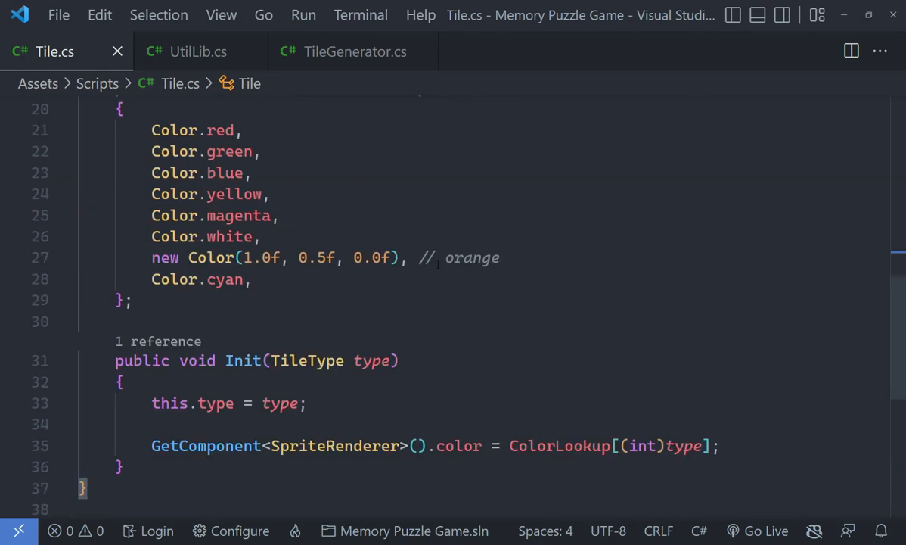
pyautogui.scroll(3)
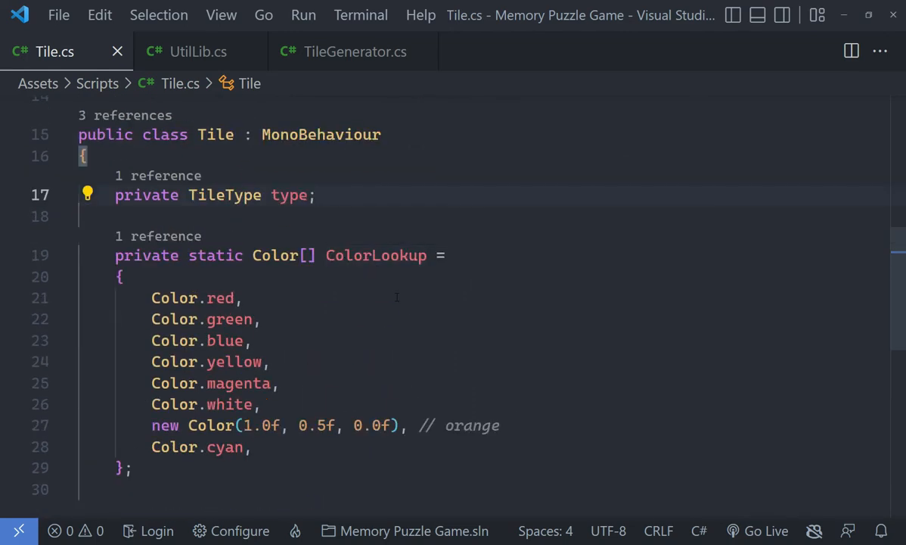
pyautogui.scroll(-3)
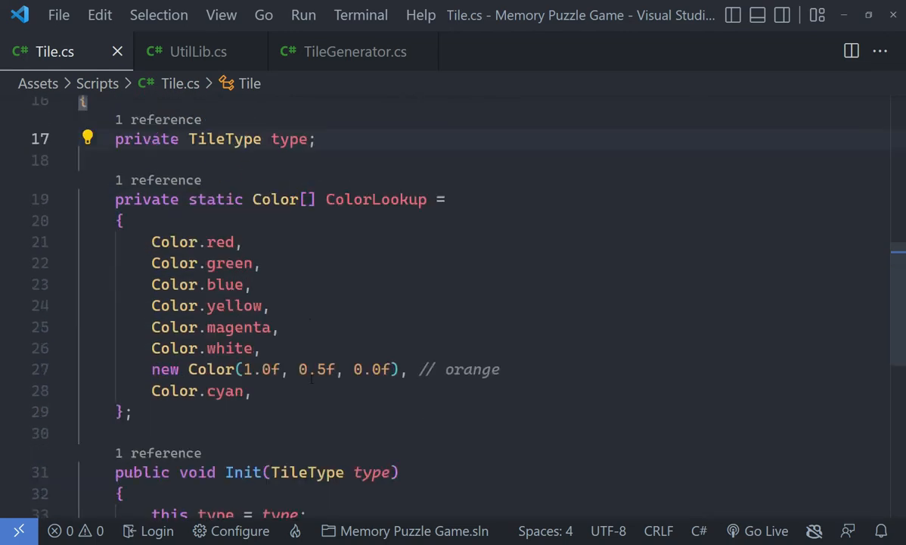
pyautogui.scroll(-3)
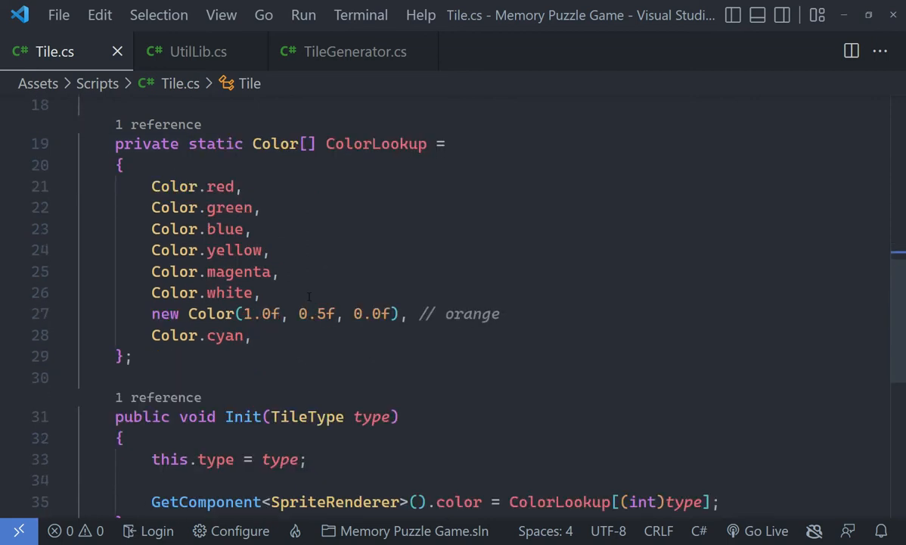
pyautogui.scroll(-3)
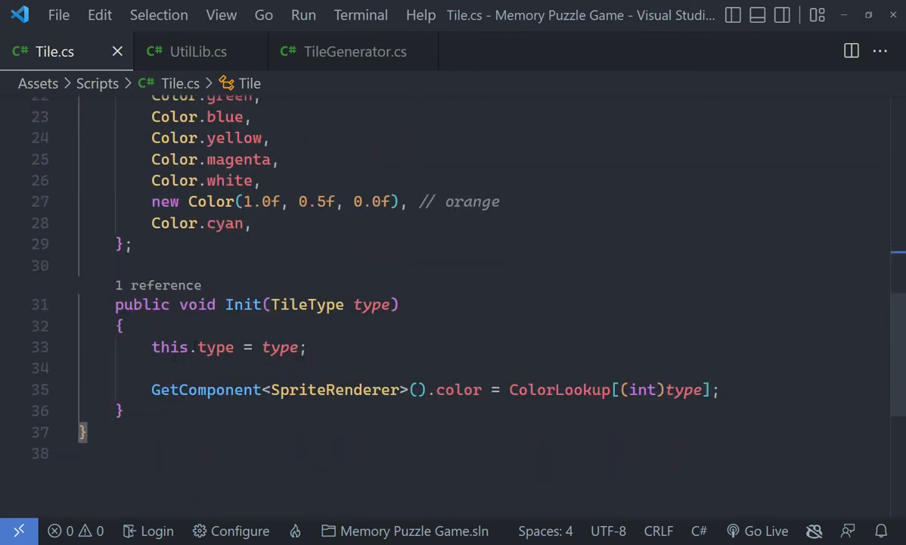
pyautogui.scroll(3)
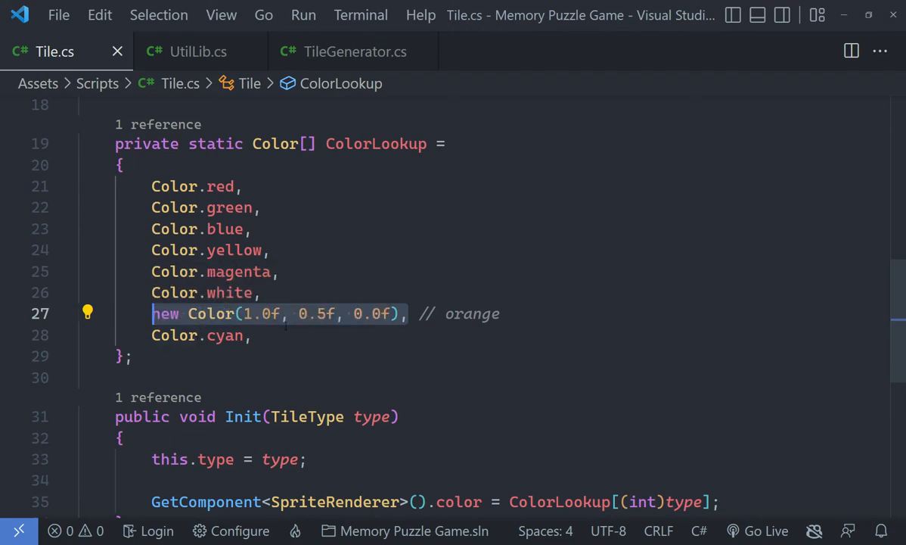
pyautogui.scroll(-3)
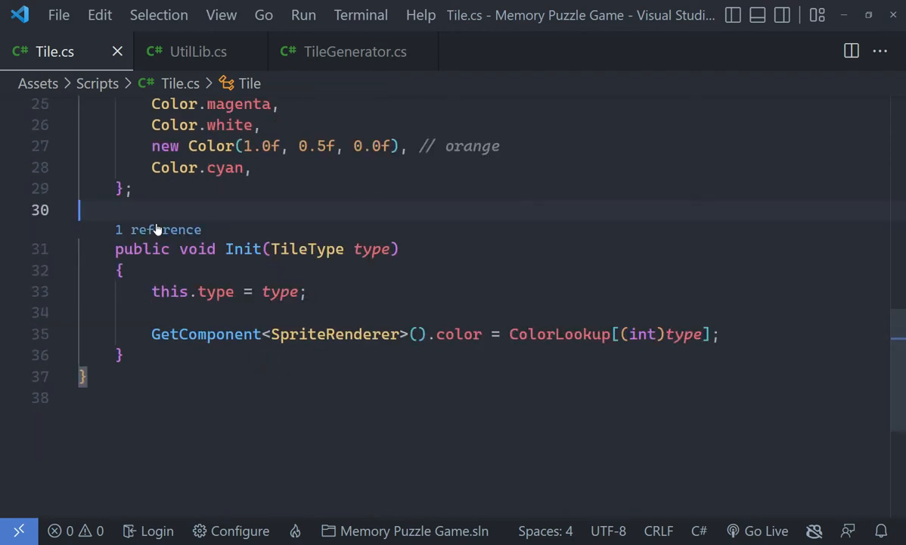
pyautogui.scroll(3)
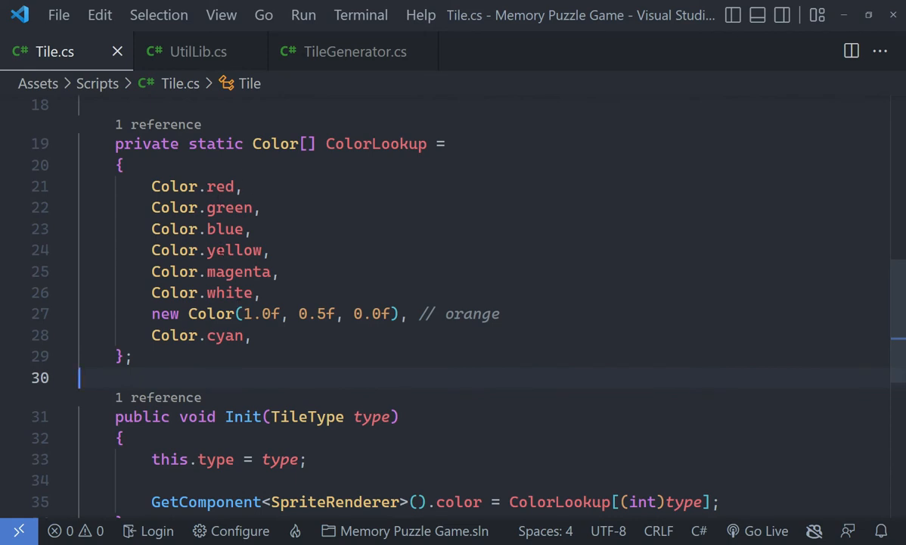
pyautogui.scroll(-3)
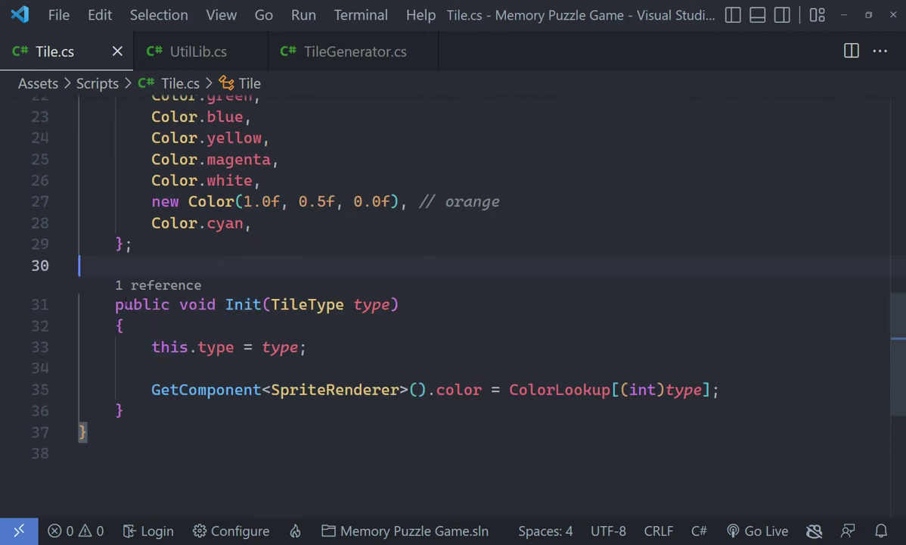
pyautogui.click(166, 347)
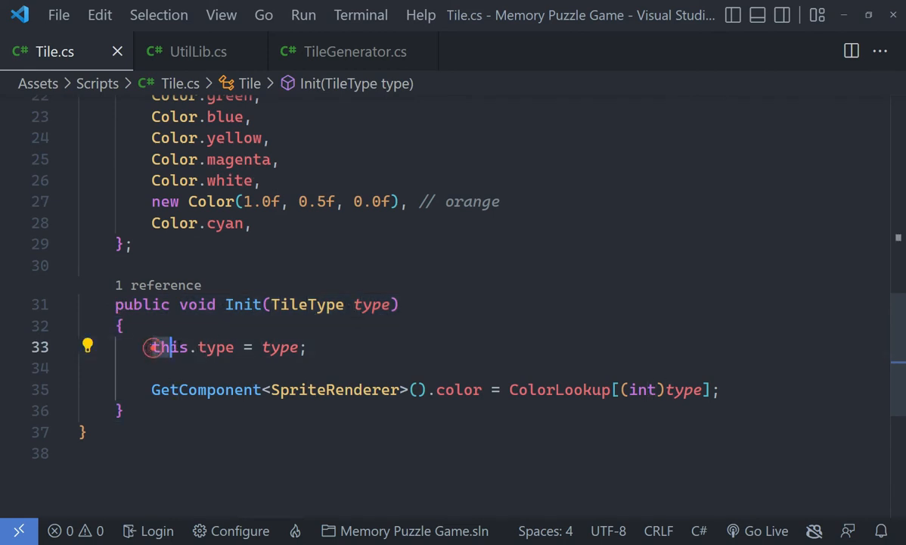
pyautogui.doubleClick(280, 347)
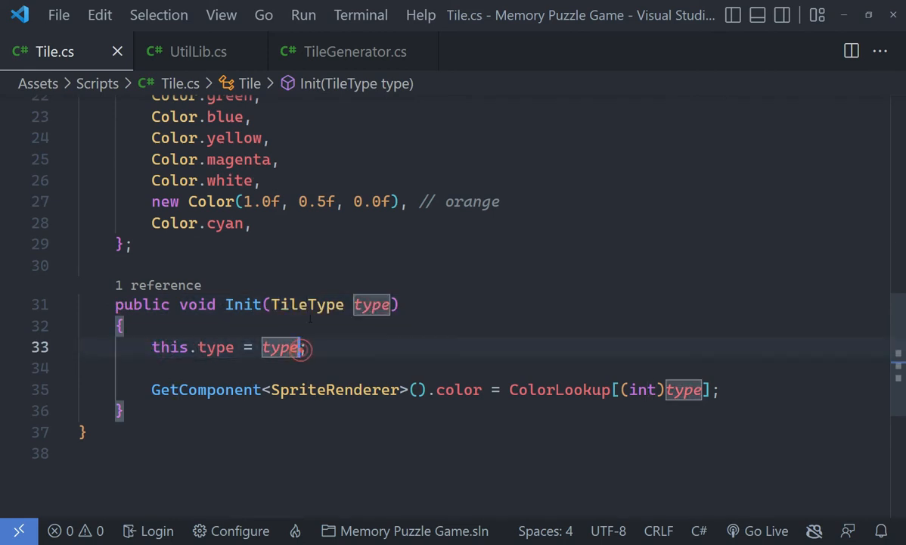
pyautogui.moveTo(242, 304)
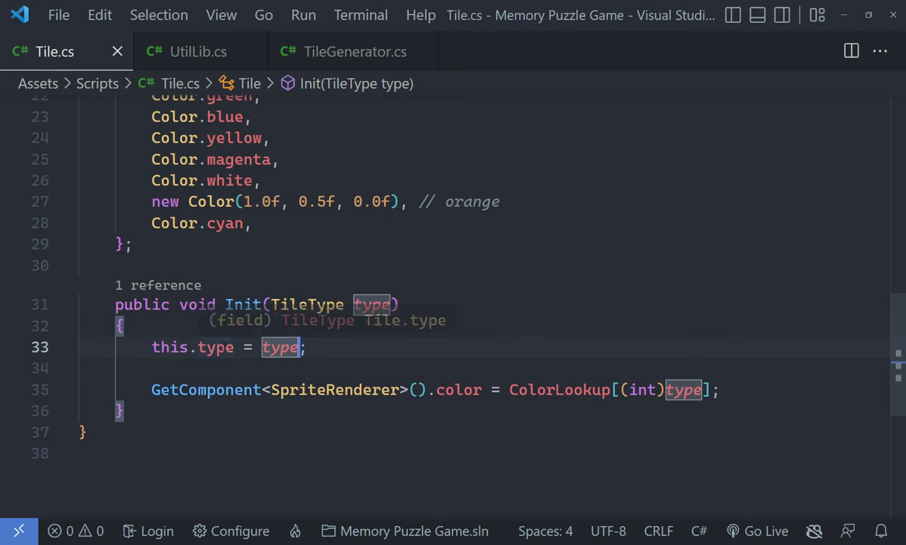
pyautogui.moveTo(151, 404)
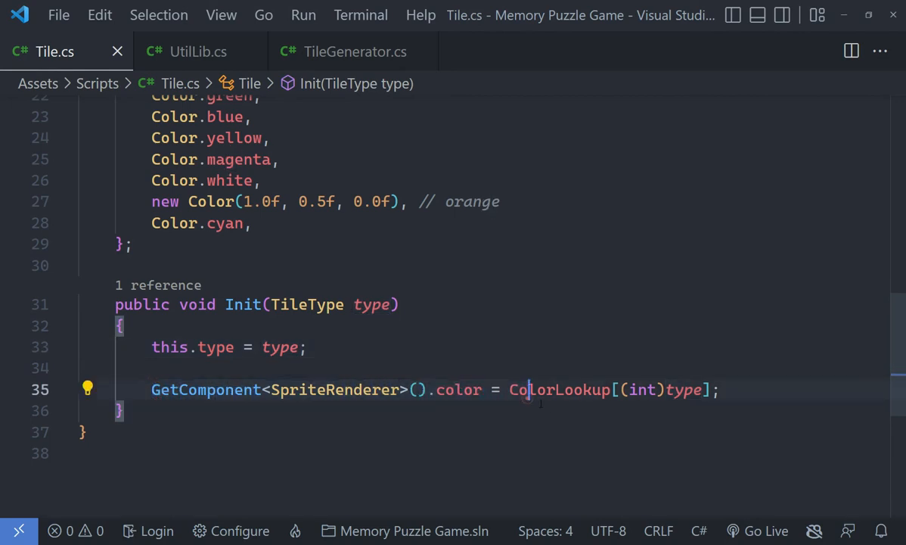
pyautogui.doubleClick(560, 389)
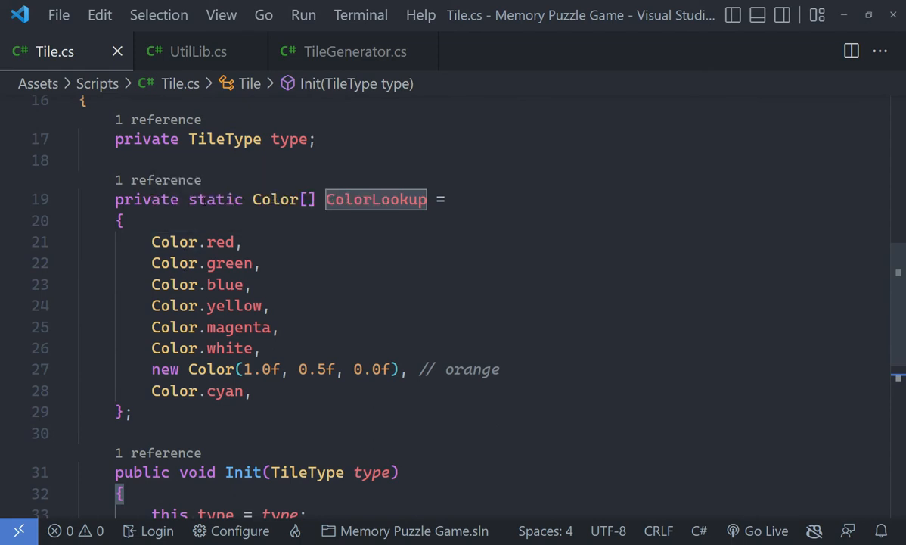
pyautogui.click(199, 51)
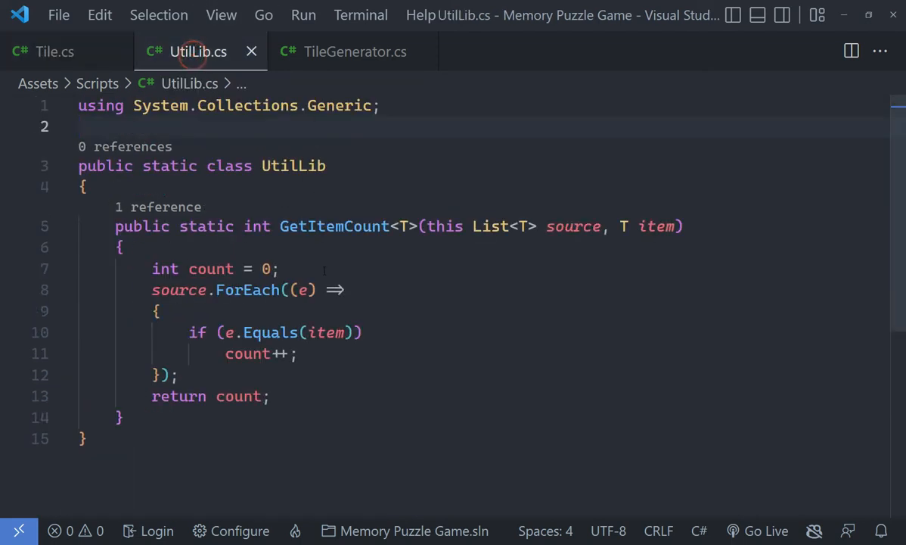
# - Inspect GetItemCount's source parameter in UtilLib.cs, then close UtilLib.cs to return to Tile.cs
pyautogui.click(52, 51)
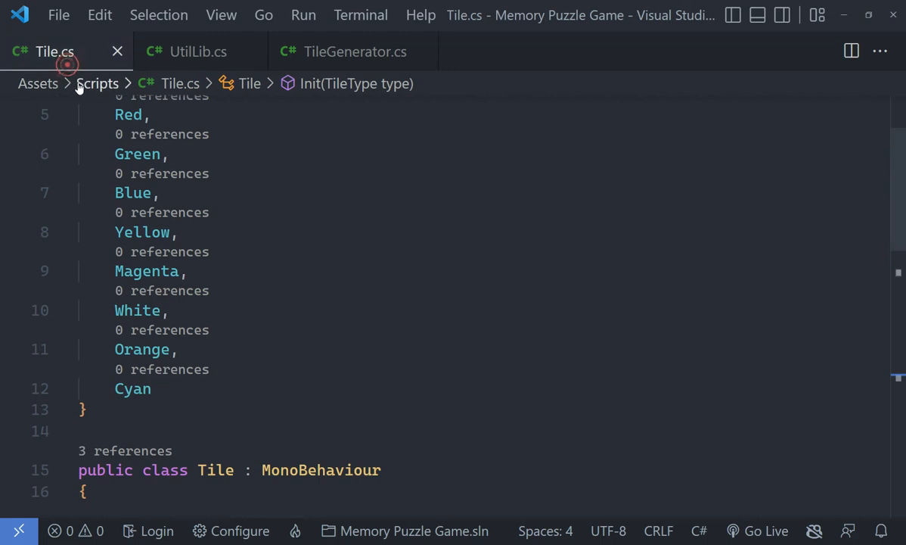
pyautogui.click(19, 15)
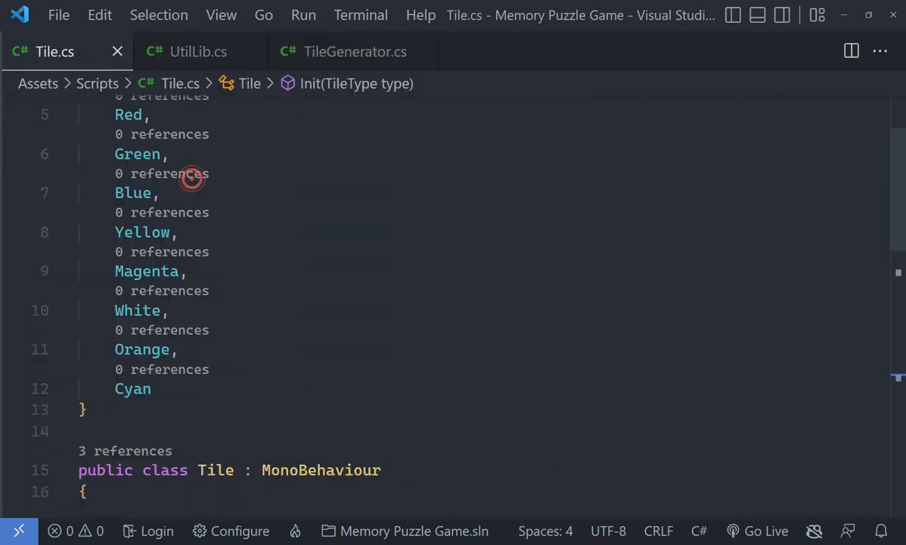
pyautogui.click(198, 51)
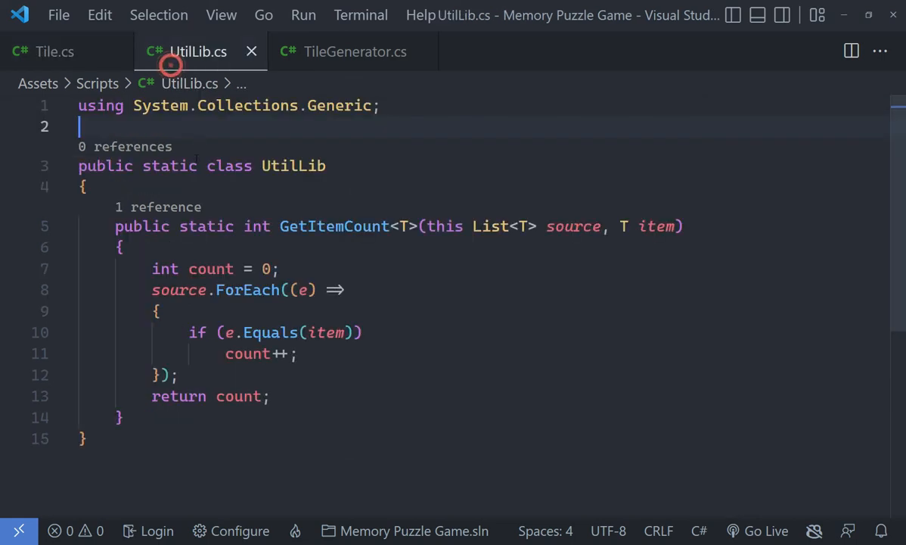
pyautogui.click(115, 226)
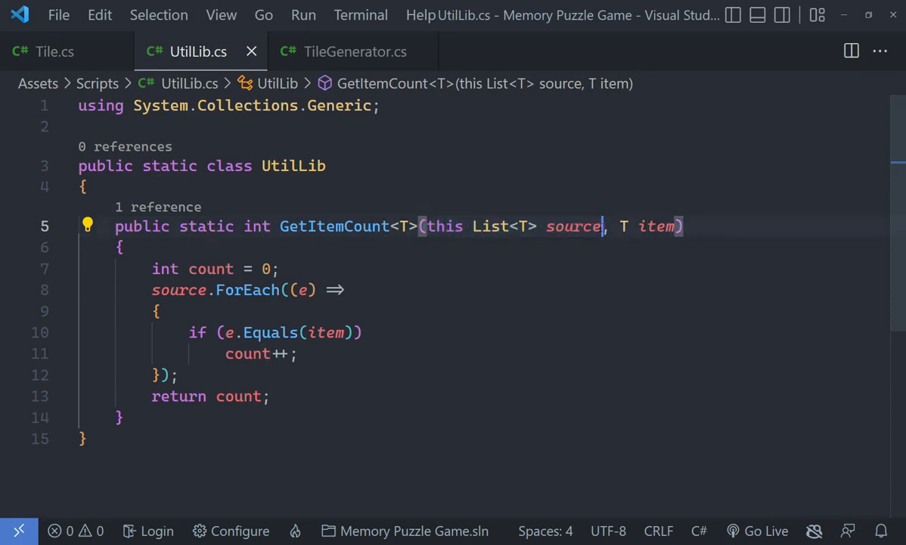
pyautogui.doubleClick(334, 227)
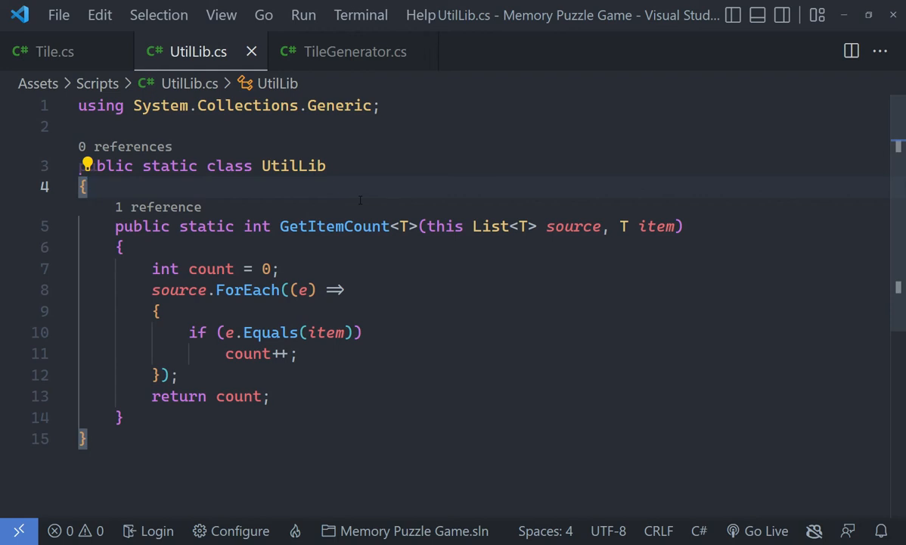
pyautogui.moveTo(643, 273)
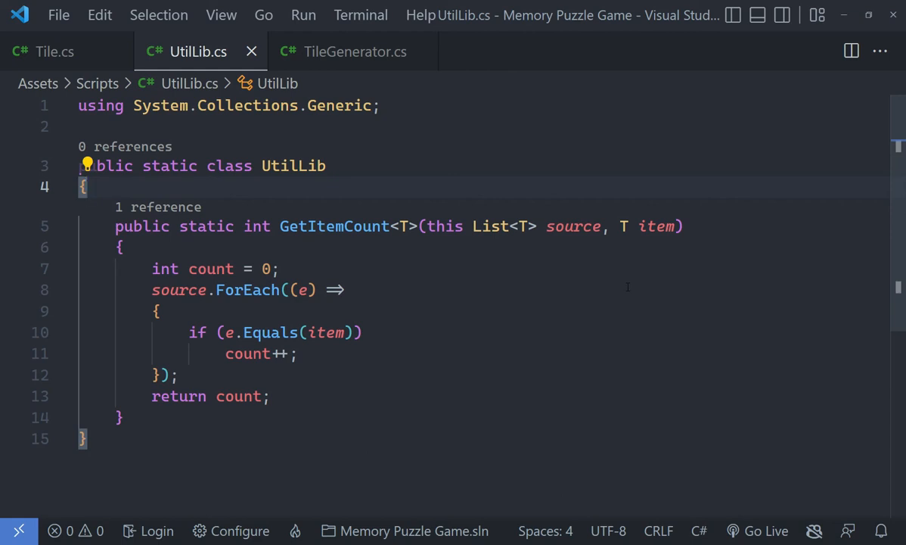
pyautogui.click(144, 257)
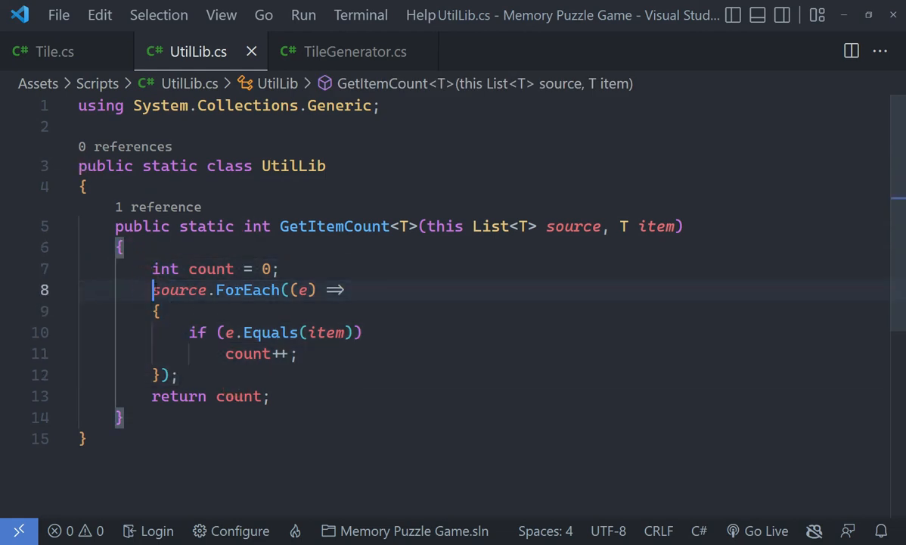
pyautogui.click(190, 374)
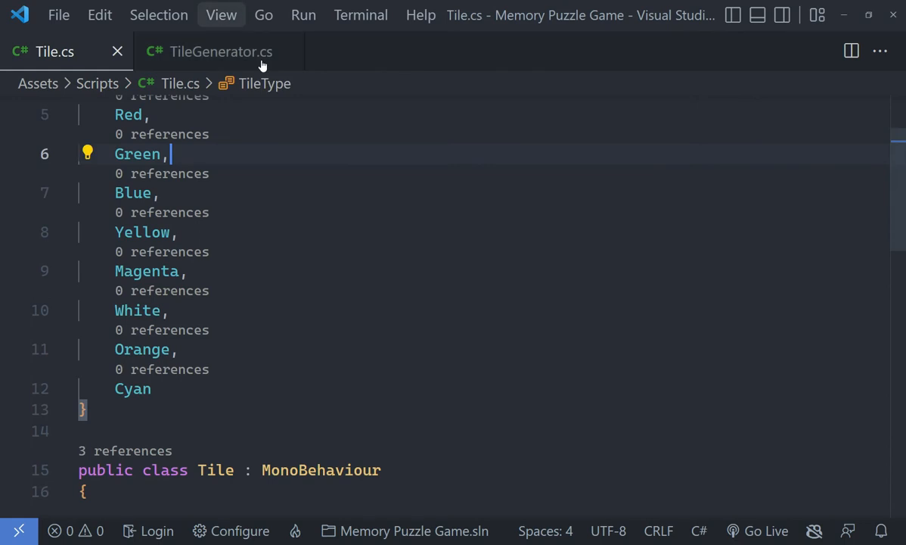
# - Scroll through TileGenerator.cs's Start method that picks random tile types
pyautogui.click(221, 51)
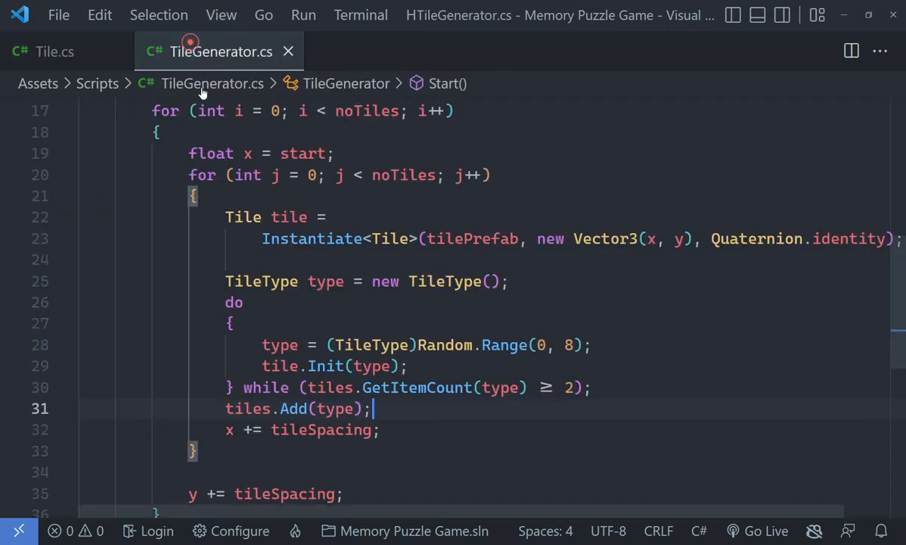
pyautogui.scroll(3)
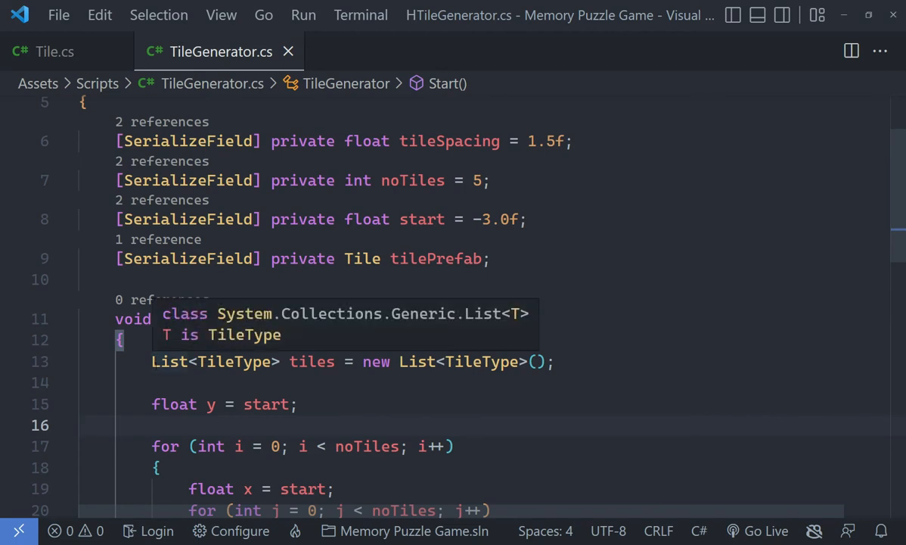
pyautogui.scroll(3)
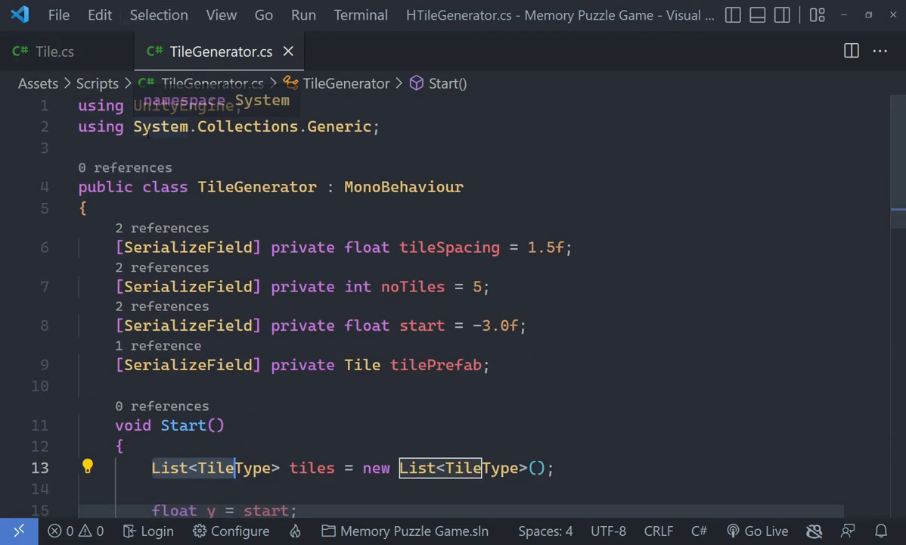
pyautogui.scroll(-3)
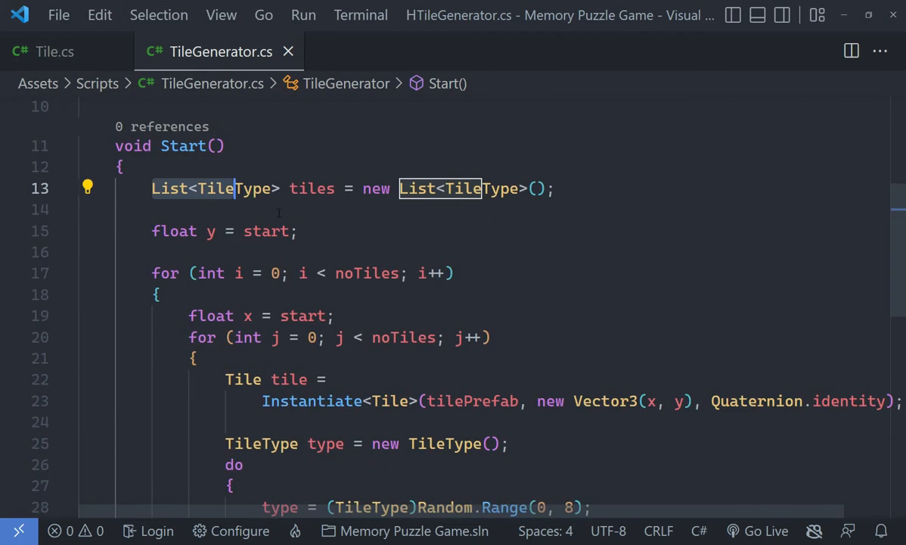
pyautogui.moveTo(220, 188)
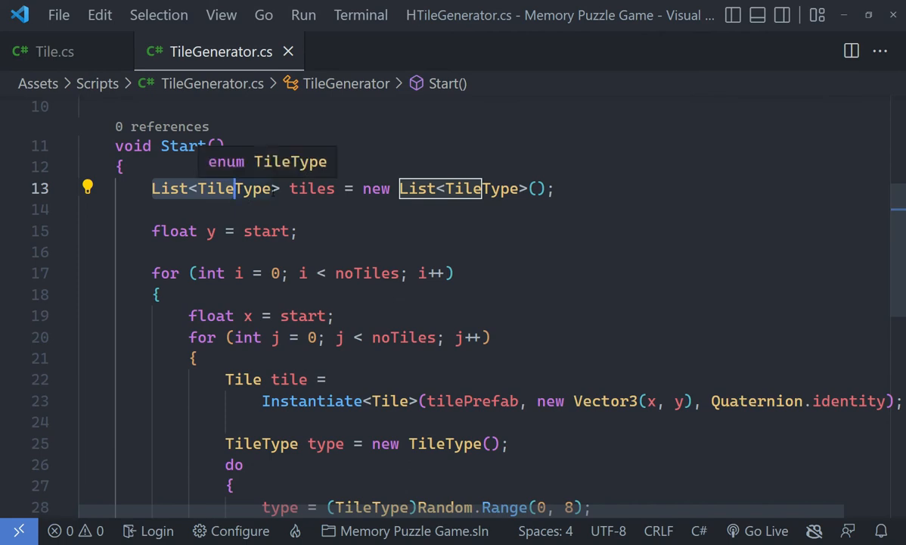
pyautogui.scroll(-3)
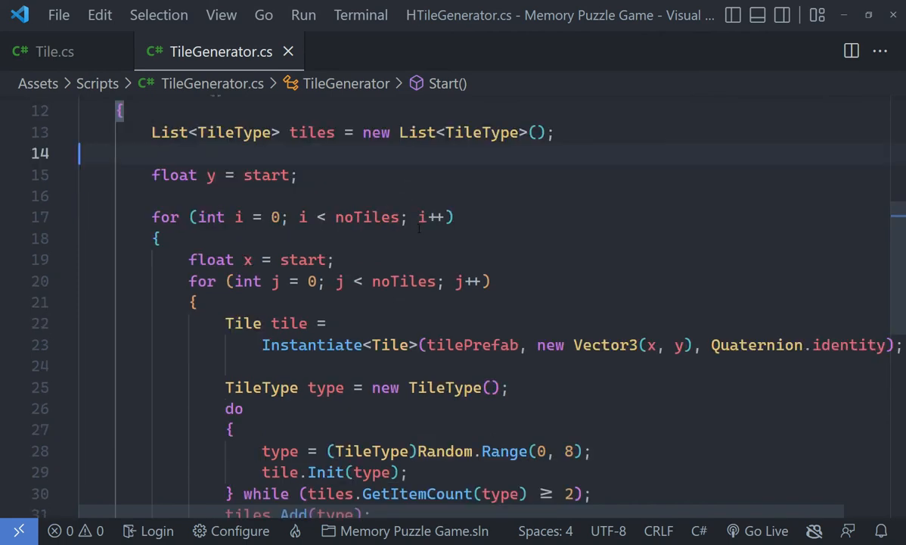
pyautogui.scroll(-3)
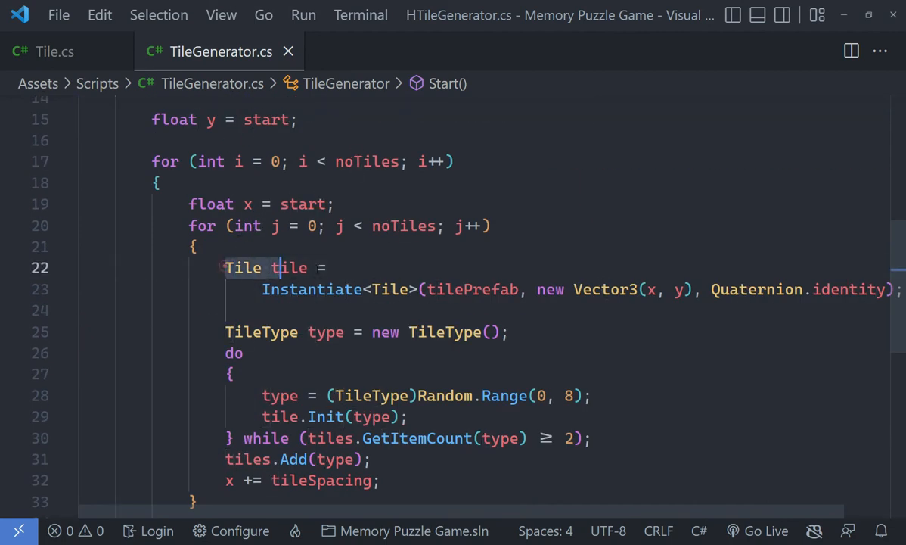
pyautogui.scroll(-3)
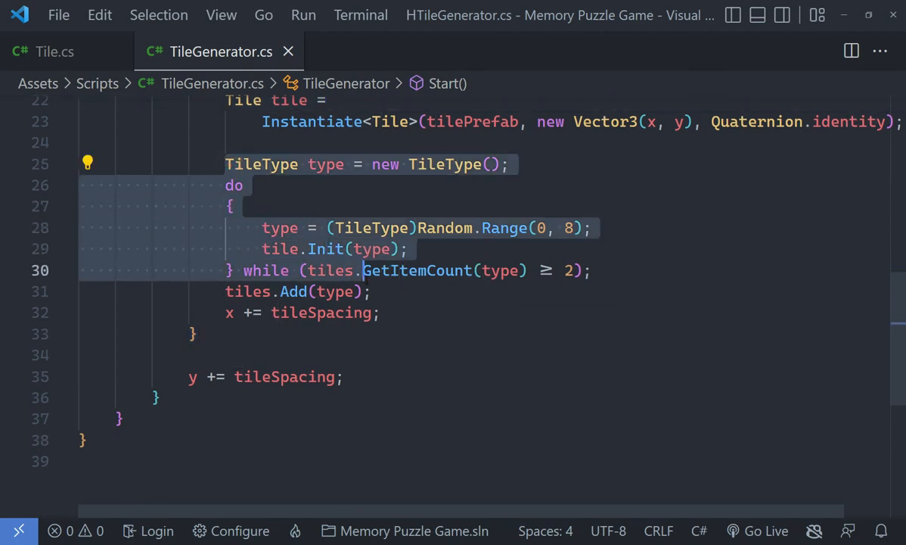
# - Remove the do-while braces and move tile.Init(type) below tiles.Add(type) in TileGenerator.cs, saving
pyautogui.press('Enter')
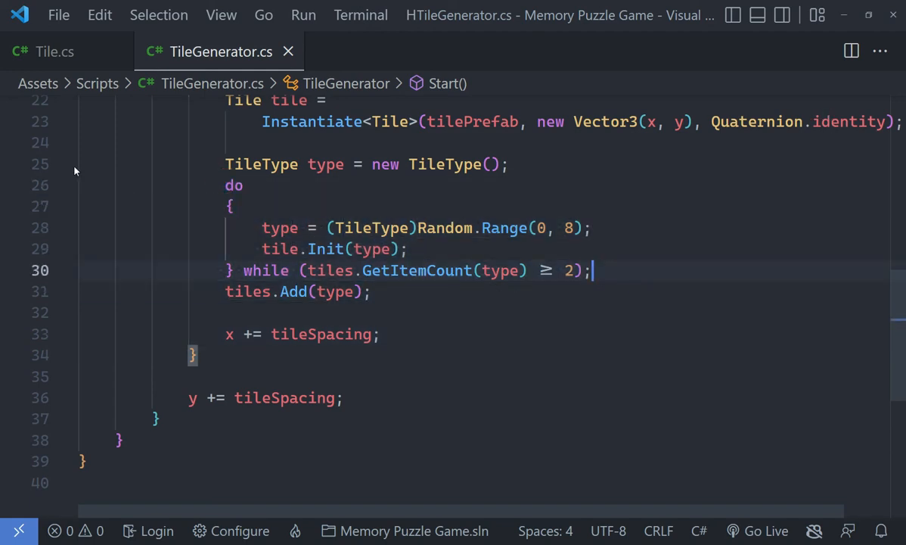
pyautogui.moveTo(330, 270)
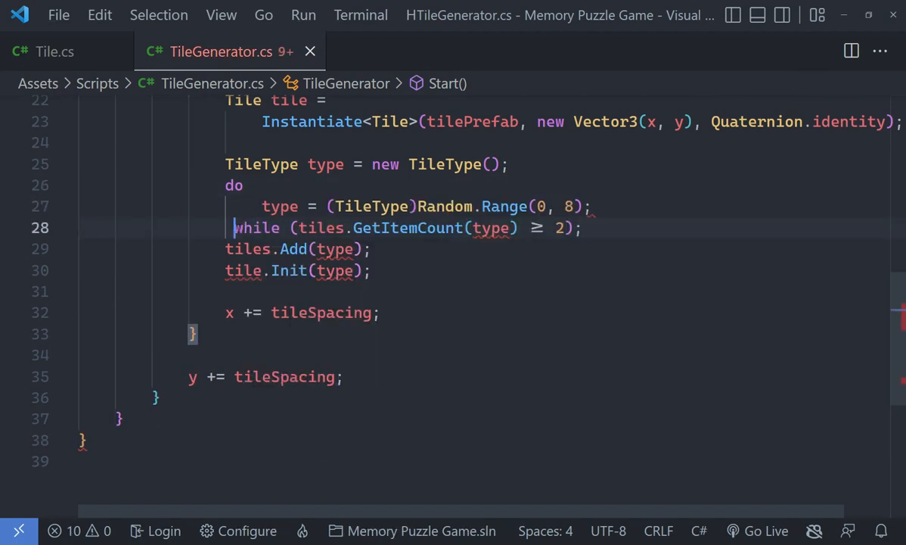
pyautogui.press('ctrl+s')
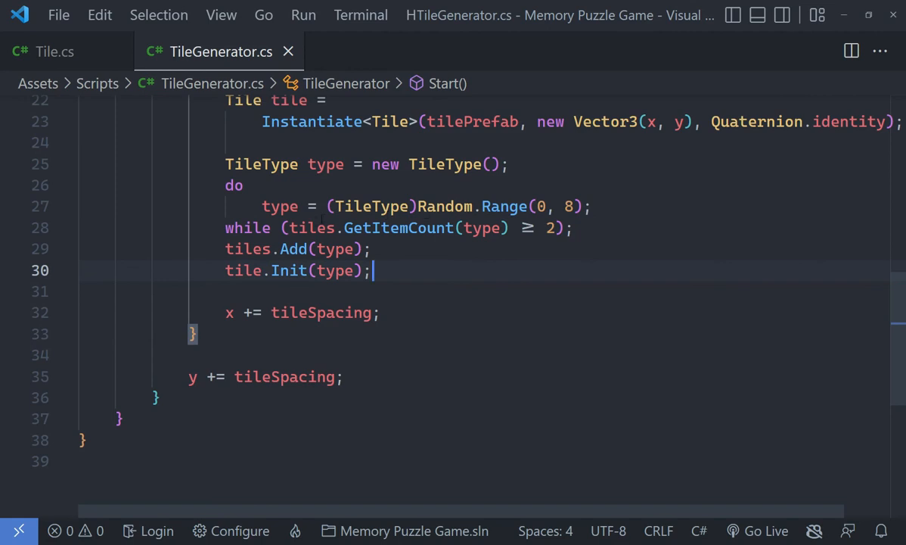
pyautogui.click(371, 228)
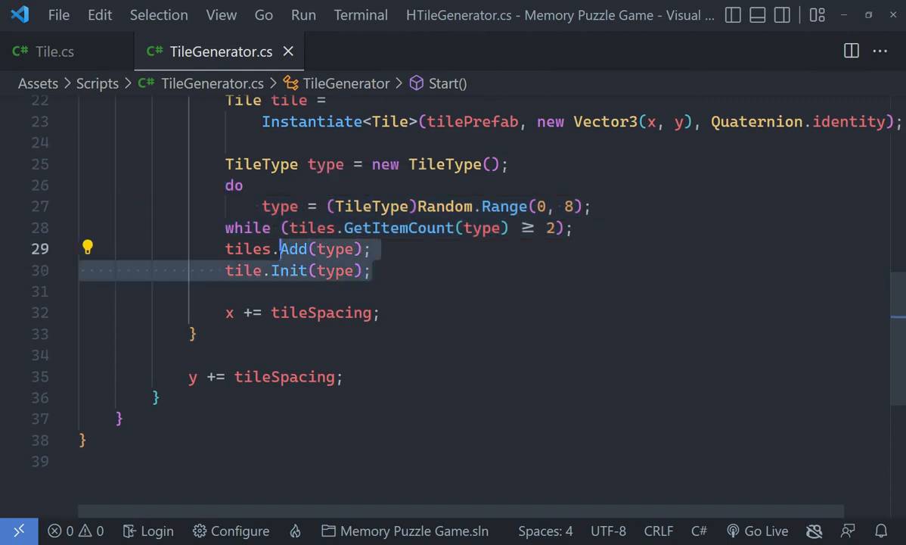
pyautogui.doubleClick(248, 248)
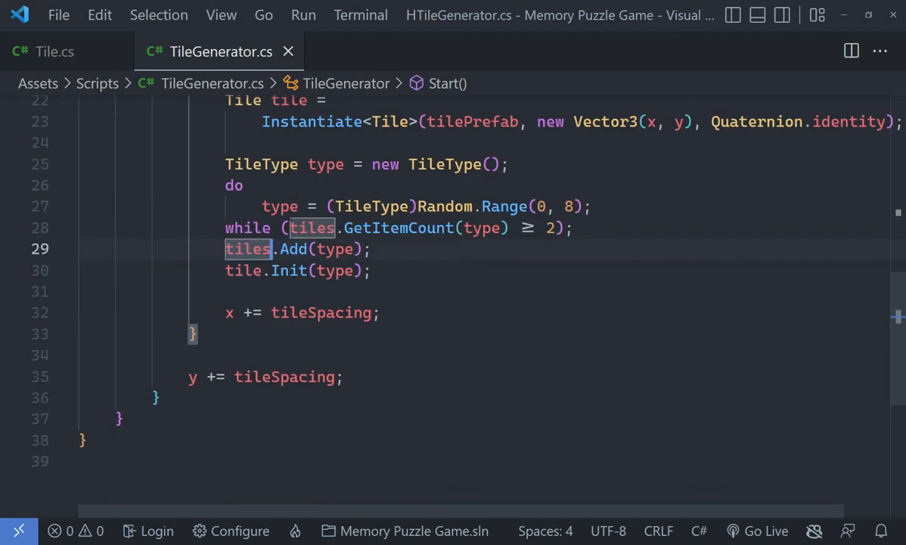
pyautogui.moveTo(336, 249)
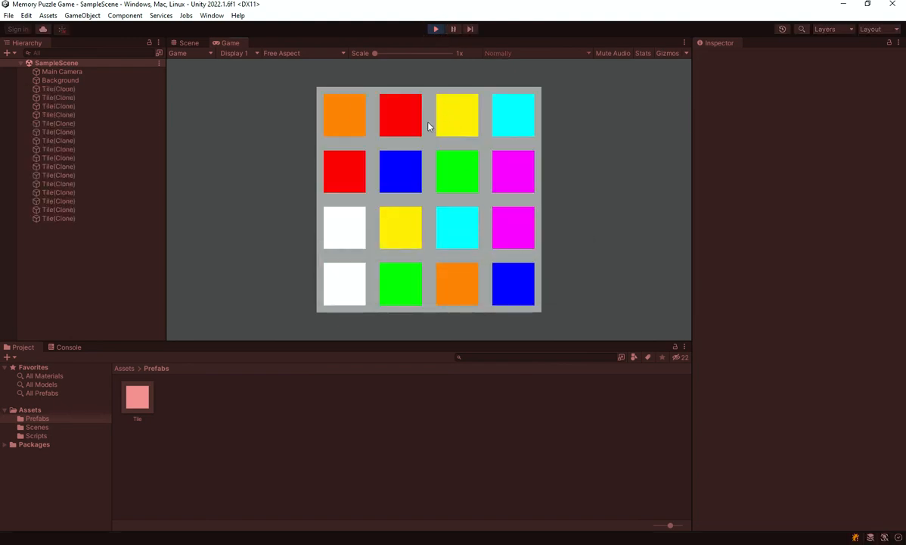
pyautogui.moveTo(435, 253)
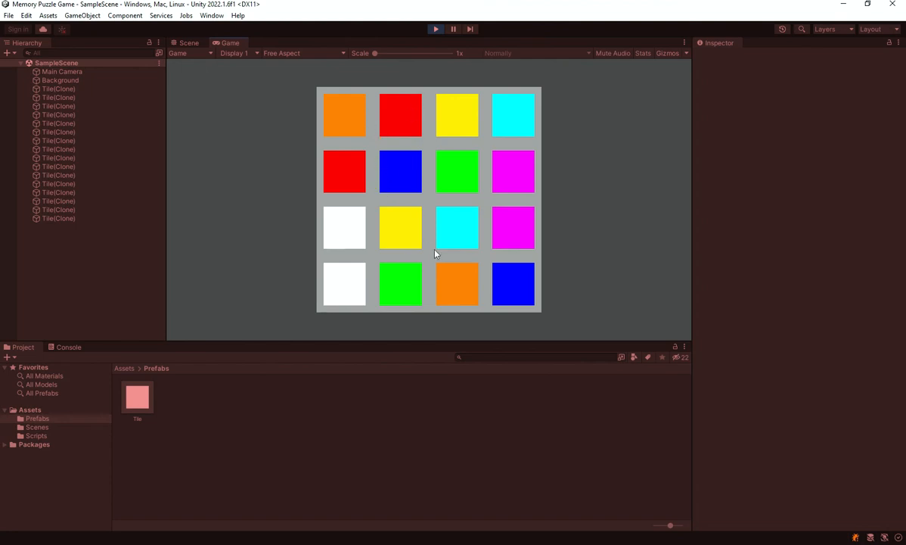
pyautogui.moveTo(469, 208)
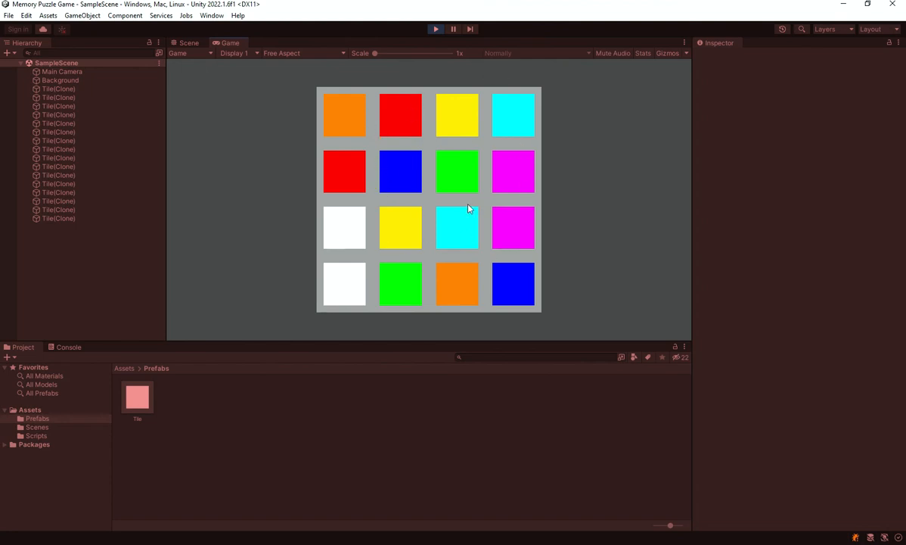
pyautogui.moveTo(525, 171)
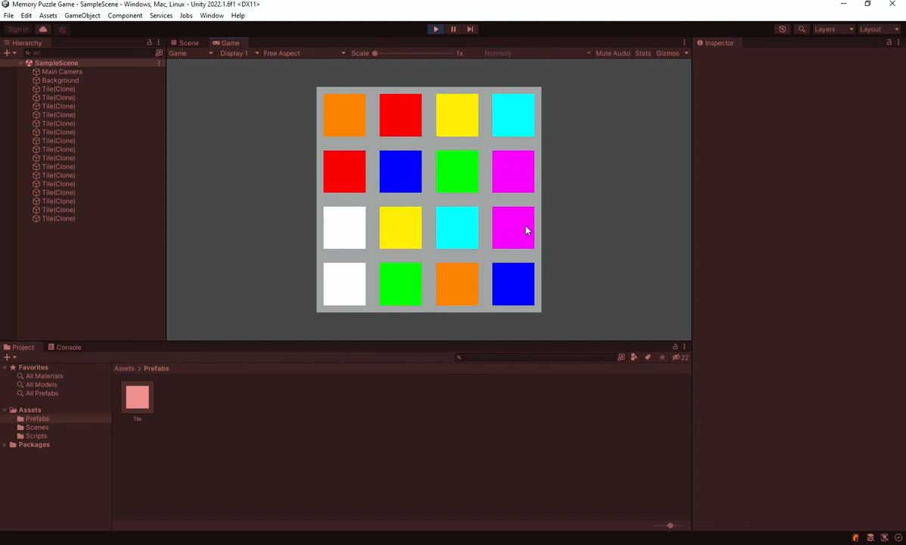
pyautogui.moveTo(523, 220)
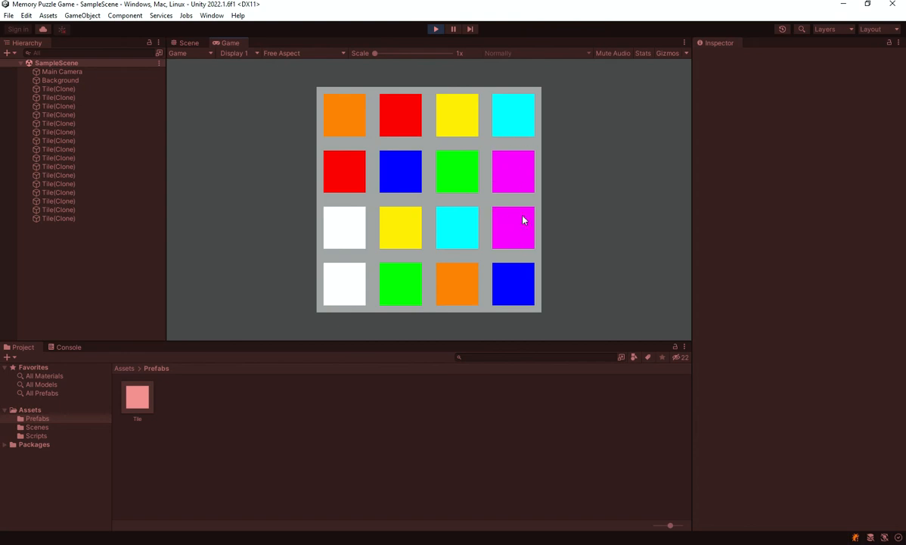